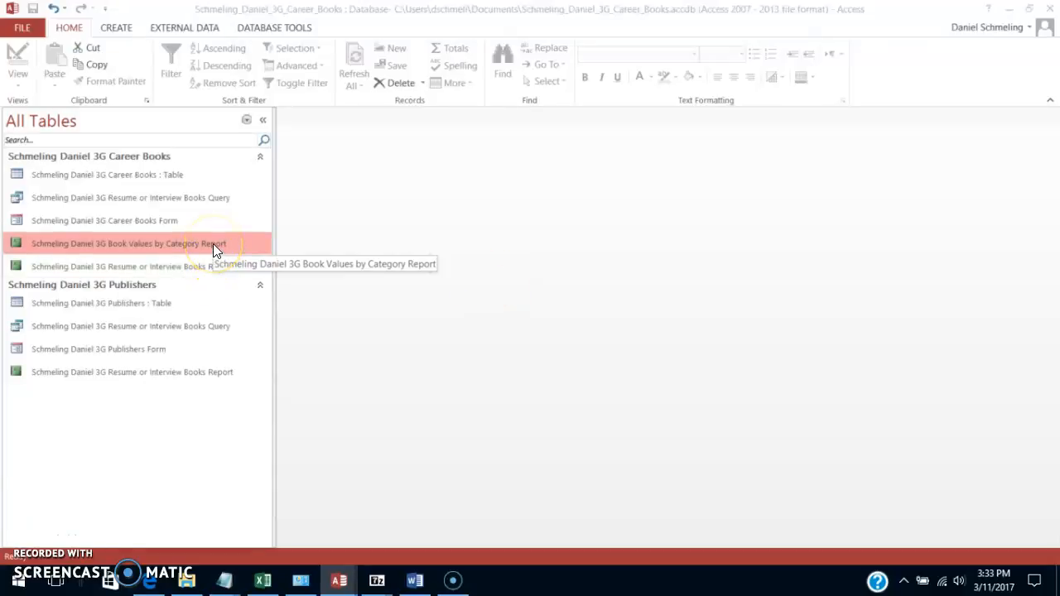
{"action": "mouse_move", "coordinate": [167, 253]}
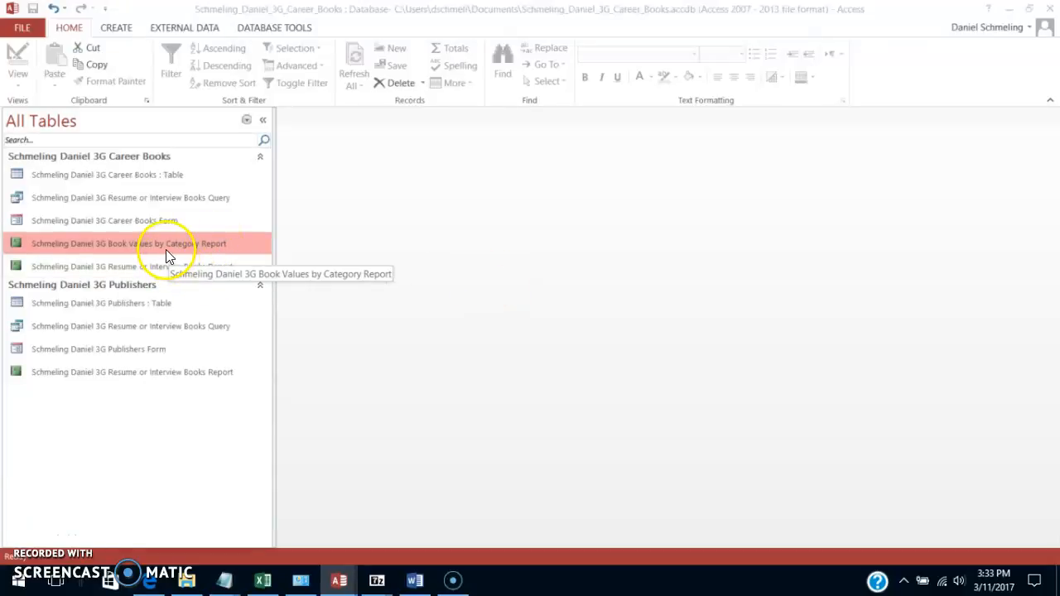
Step: Open the Schmeling Daniel 3G Book Values by Category Report from the Navigation Pane
{"action": "double_click", "coordinate": [128, 242]}
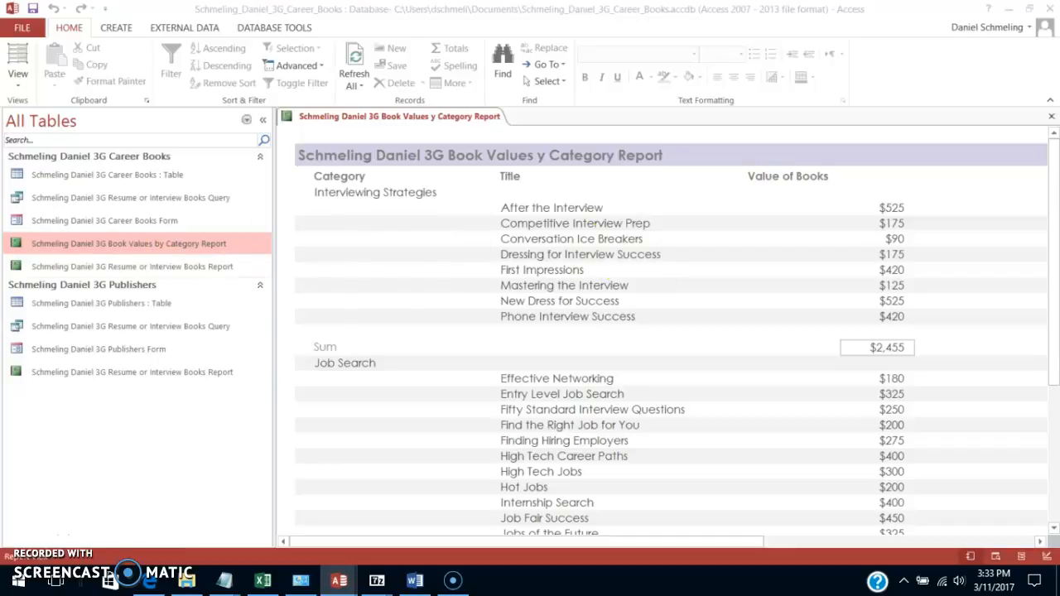
{"action": "mouse_move", "coordinate": [227, 253]}
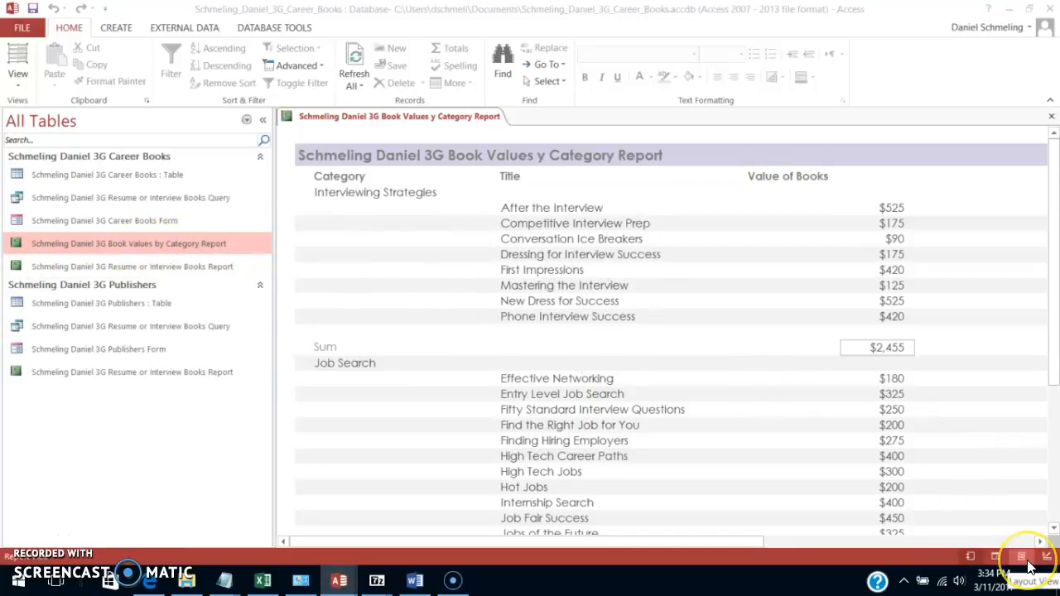
Step: In Layout view, select the Value of Books column plus the $945 and $7,730 totals
{"action": "left_click", "coordinate": [1020, 555]}
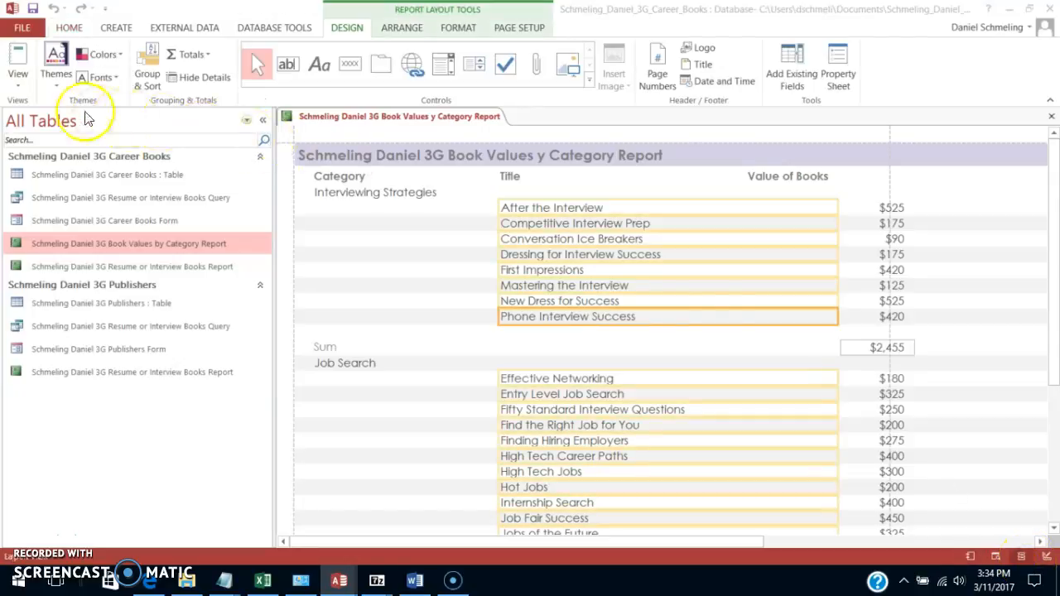
{"action": "mouse_move", "coordinate": [617, 584]}
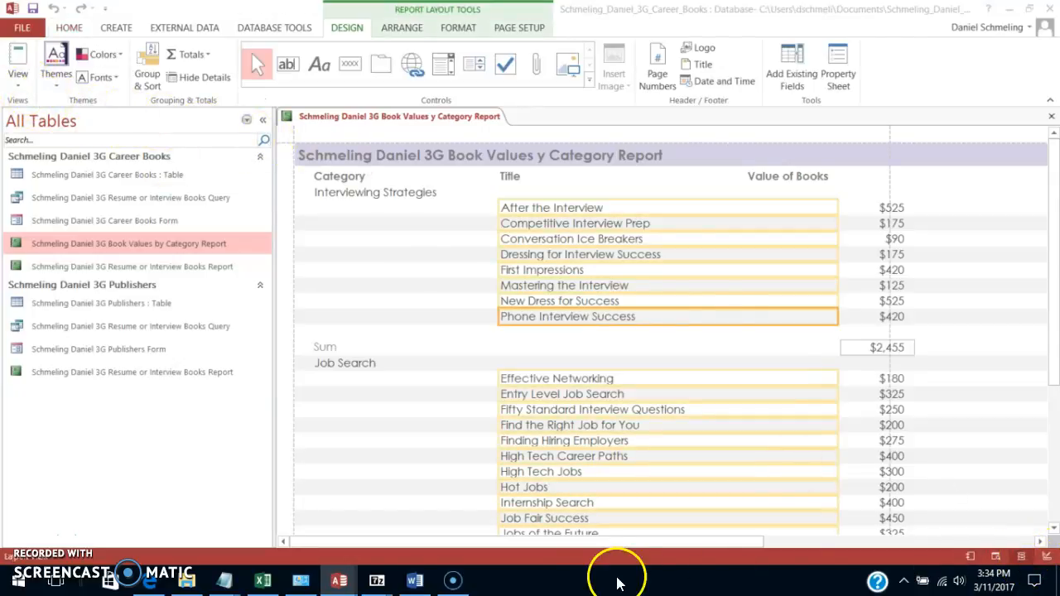
{"action": "scroll", "scroll_direction": "right", "scroll_amount": 3}
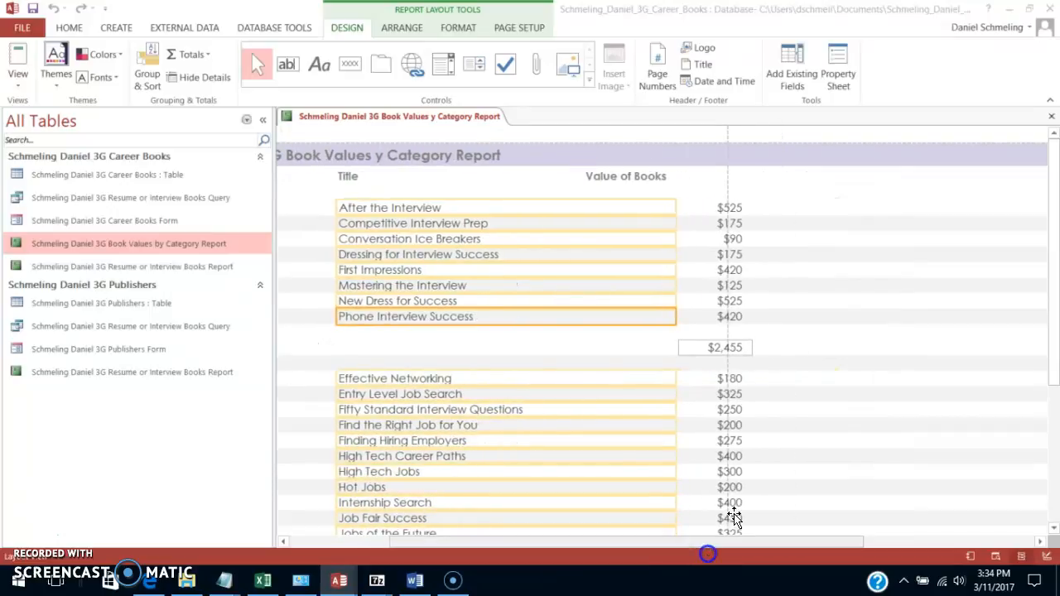
{"action": "scroll", "scroll_direction": "down", "scroll_amount": 3}
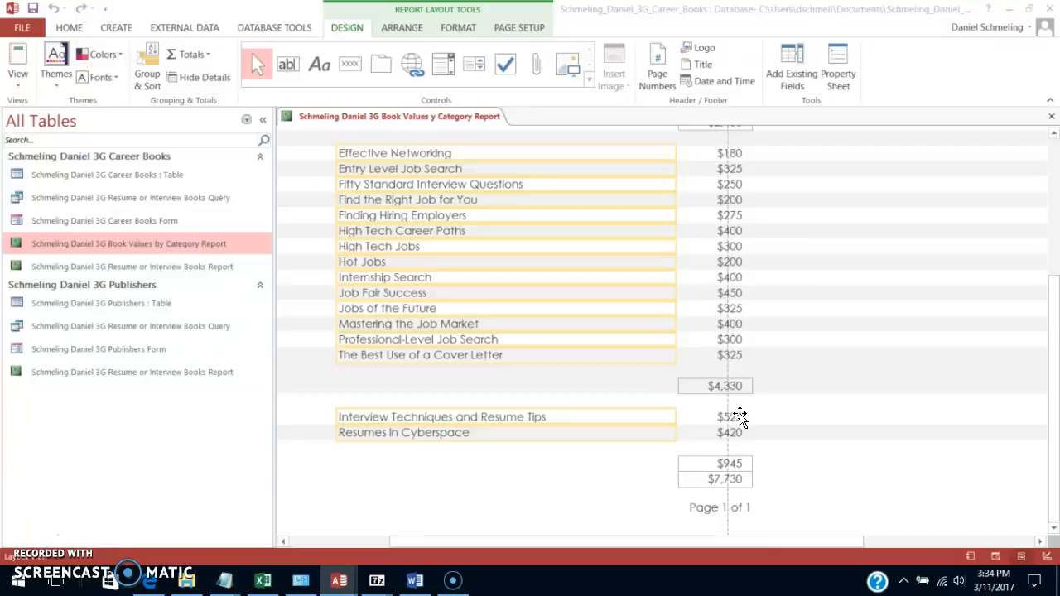
{"action": "left_click", "coordinate": [728, 432]}
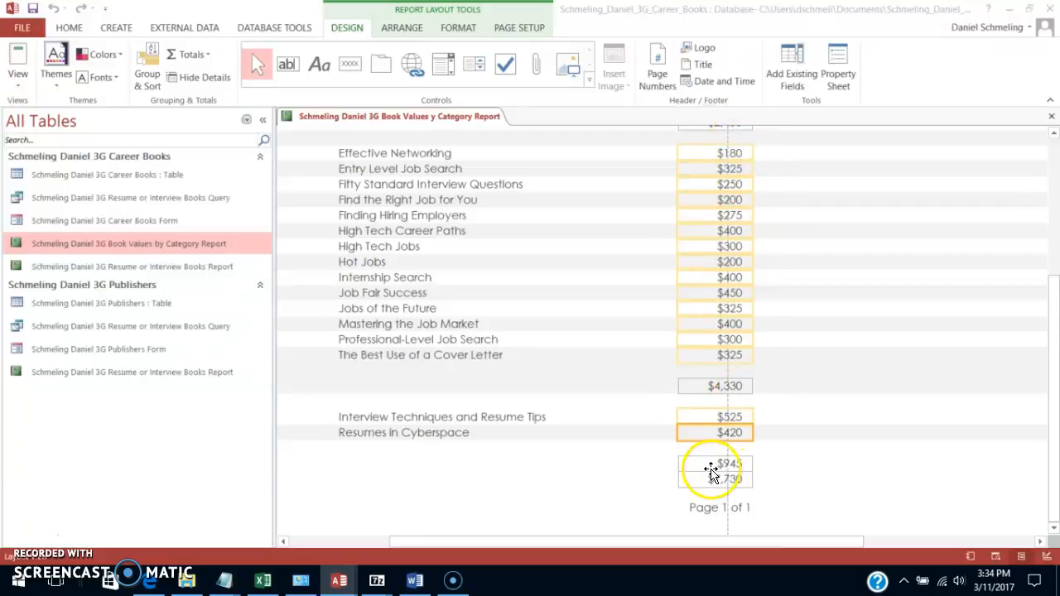
{"action": "left_click", "coordinate": [714, 463]}
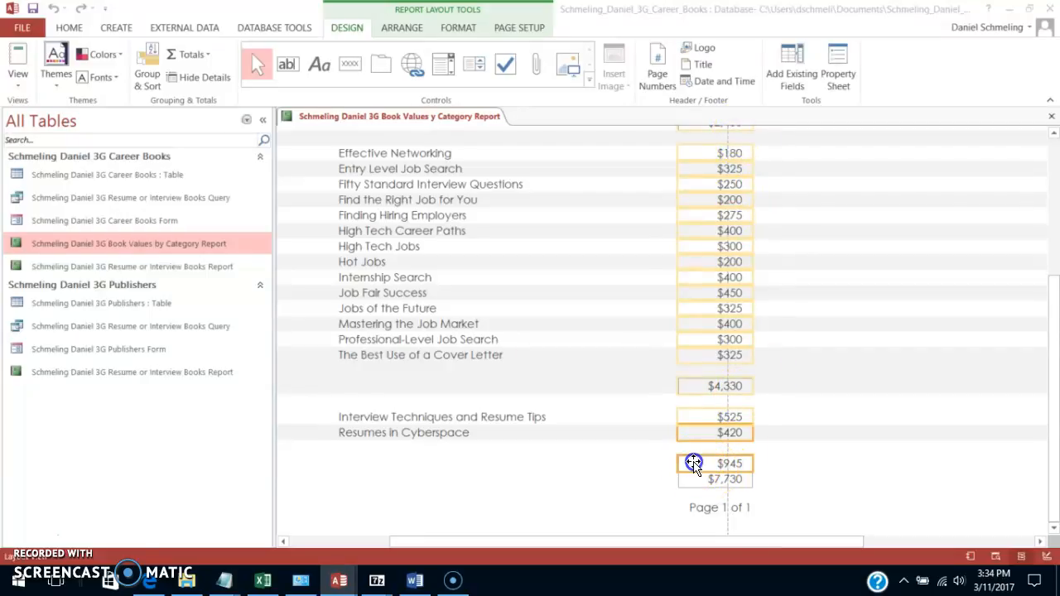
{"action": "left_click", "coordinate": [714, 479]}
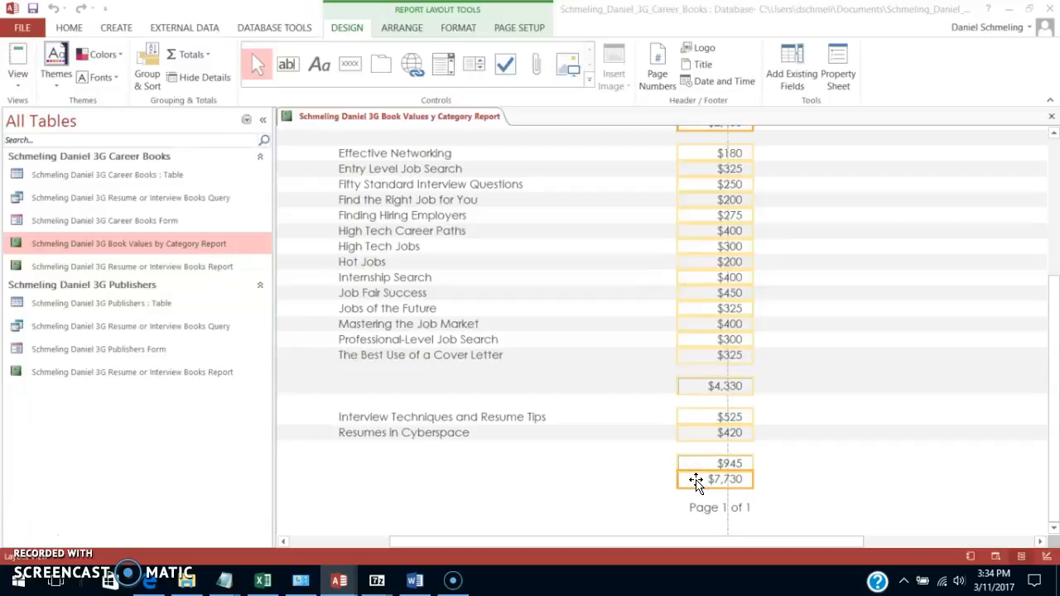
{"action": "left_click", "coordinate": [837, 68]}
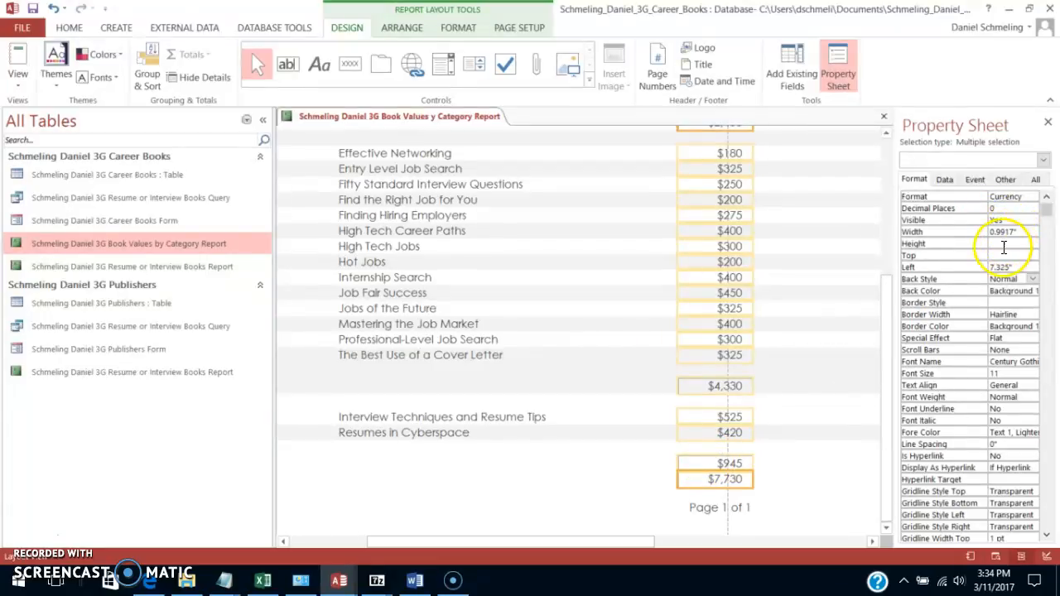
Step: Set the selected value and total fields to 1.25 inches wide, then select the grand total
{"action": "left_click", "coordinate": [1010, 232]}
{"action": "type", "text": "1.25"}
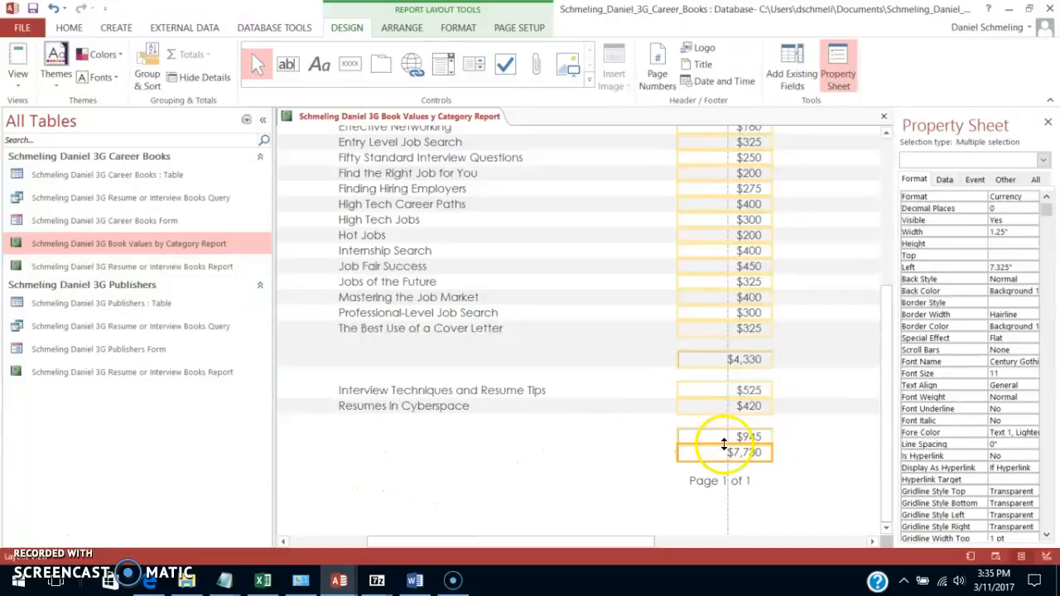
{"action": "left_click", "coordinate": [725, 452]}
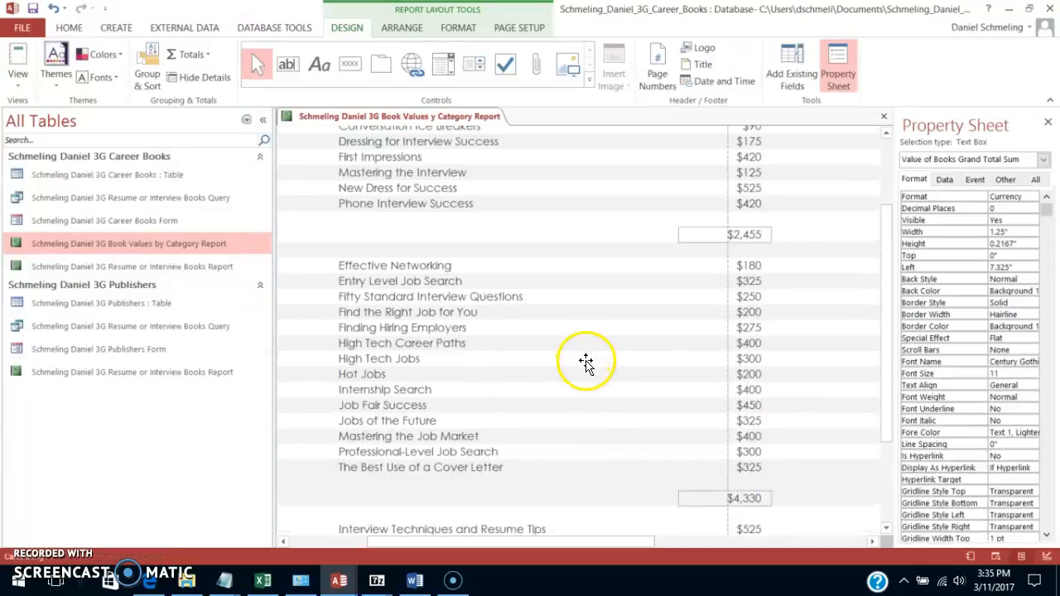
{"action": "scroll", "scroll_direction": "down", "scroll_amount": 3}
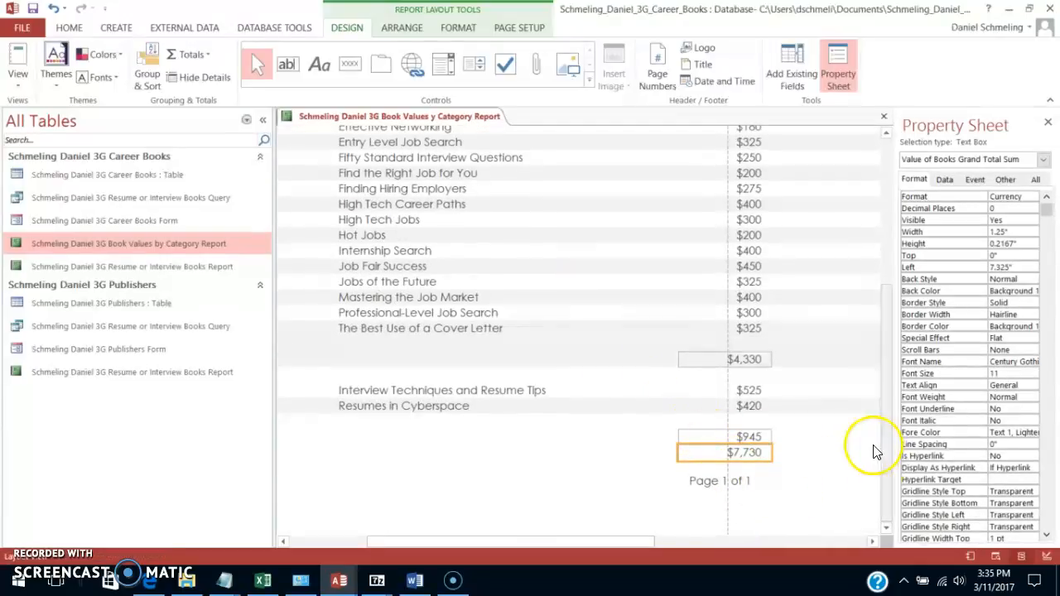
{"action": "left_click", "coordinate": [725, 358]}
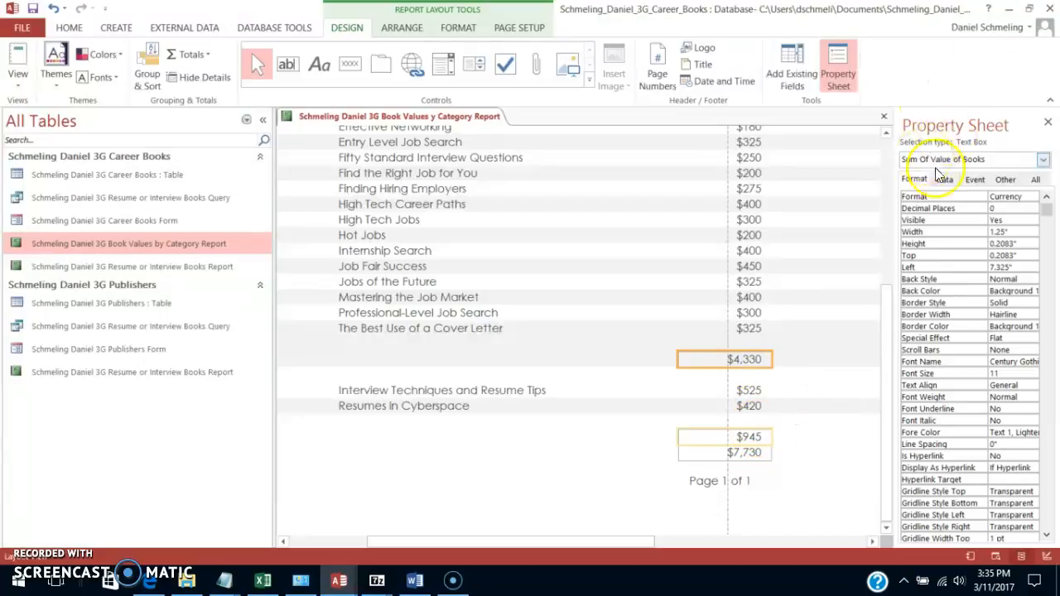
{"action": "left_click", "coordinate": [747, 437]}
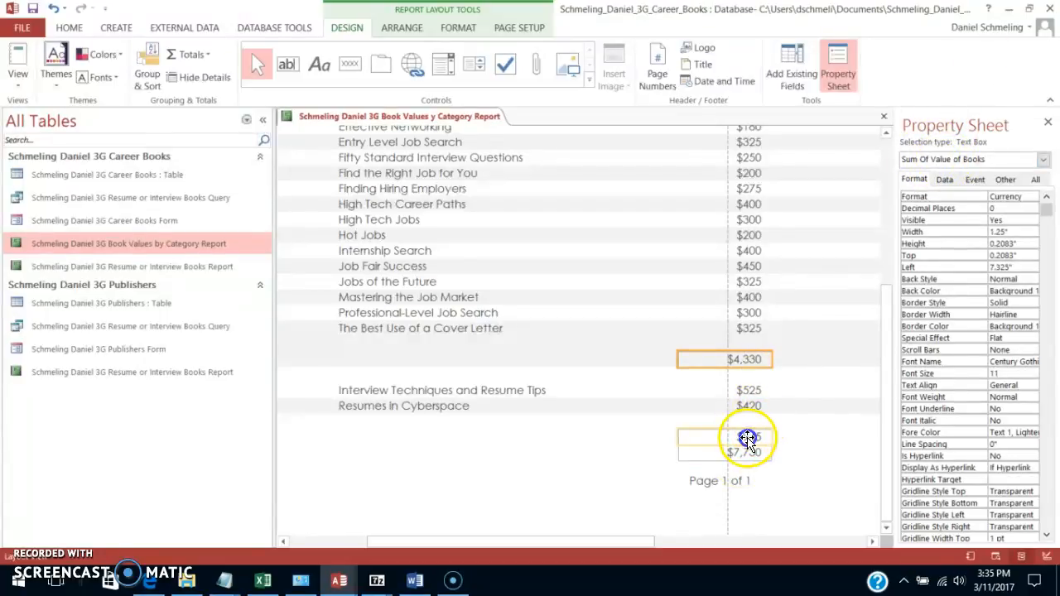
{"action": "left_click", "coordinate": [746, 452]}
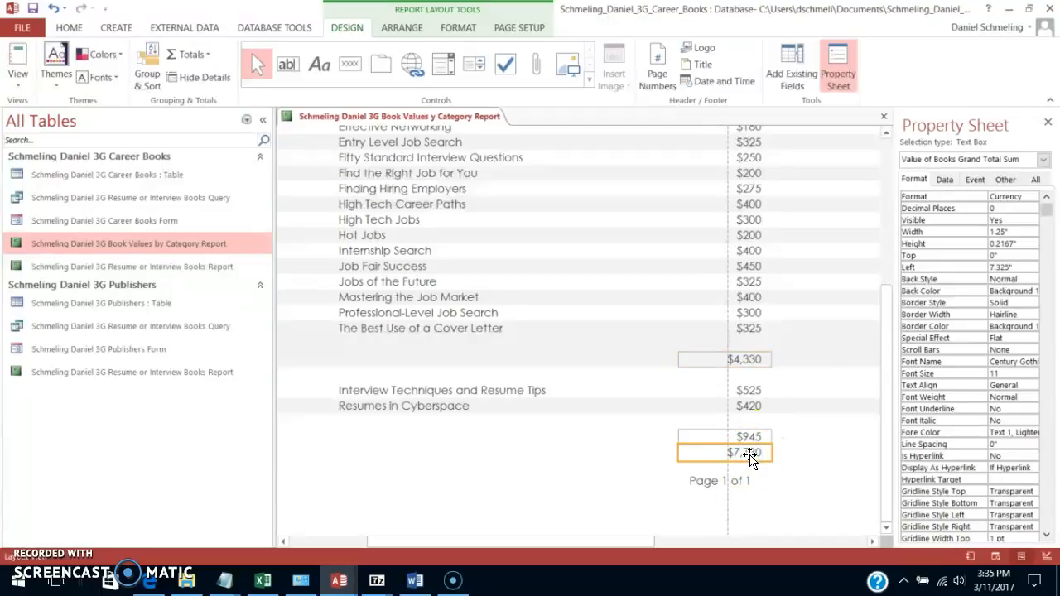
{"action": "left_click", "coordinate": [741, 453]}
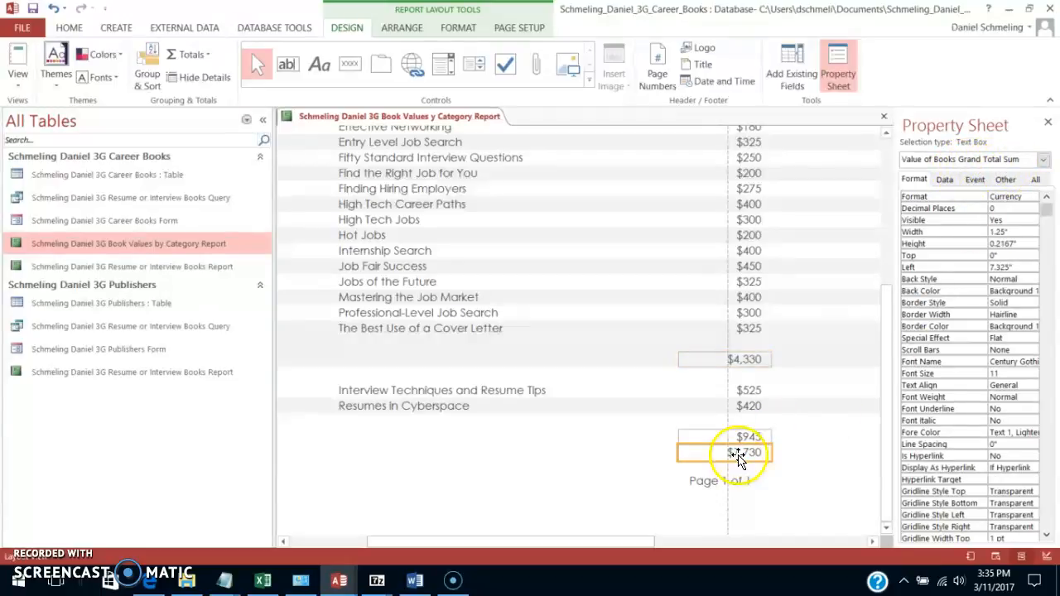
{"action": "left_click", "coordinate": [737, 453]}
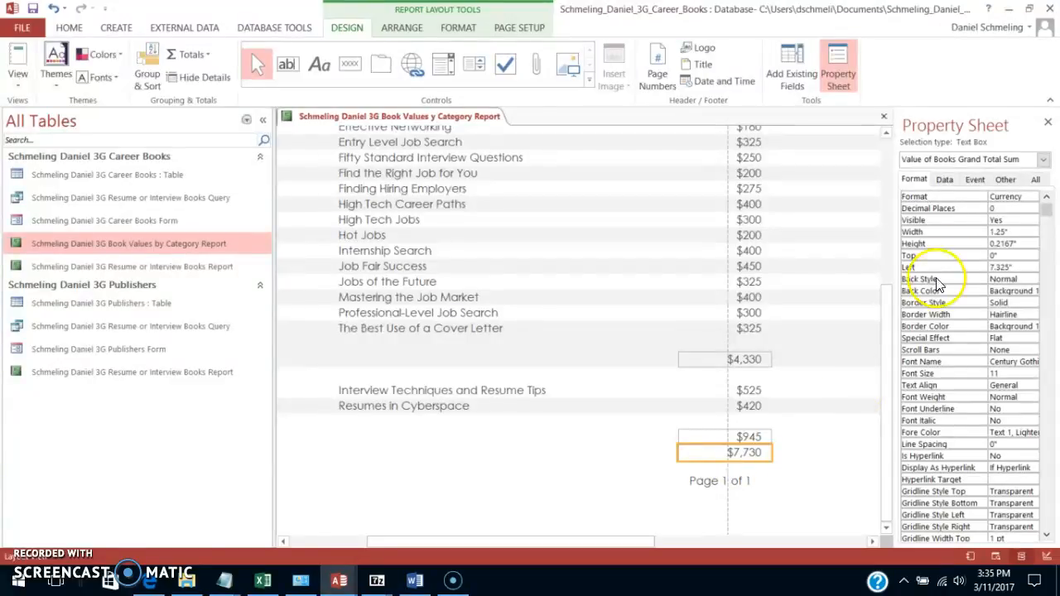
{"action": "mouse_move", "coordinate": [853, 451]}
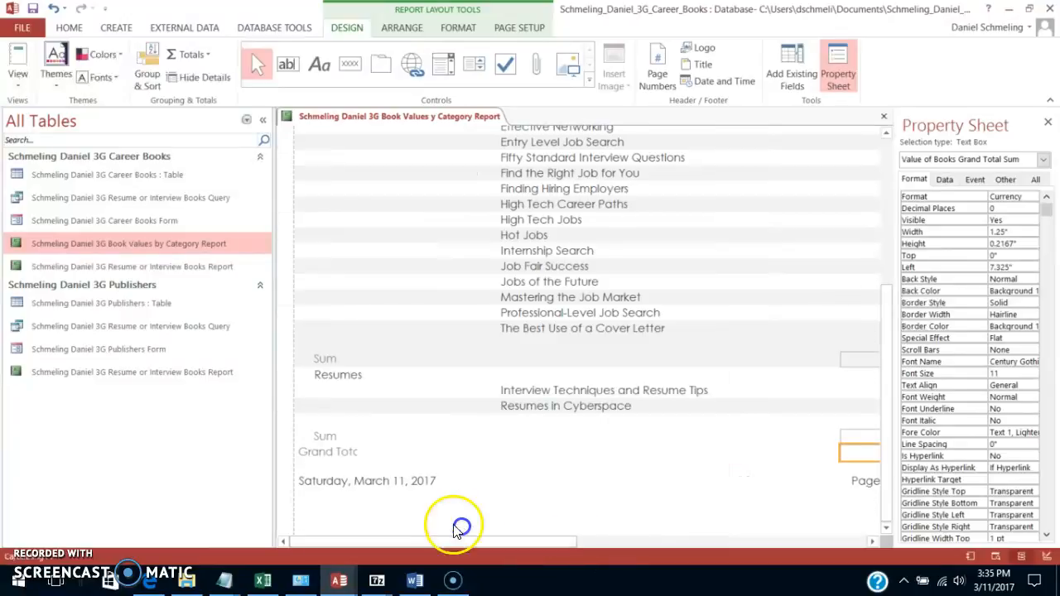
{"action": "left_click", "coordinate": [329, 451]}
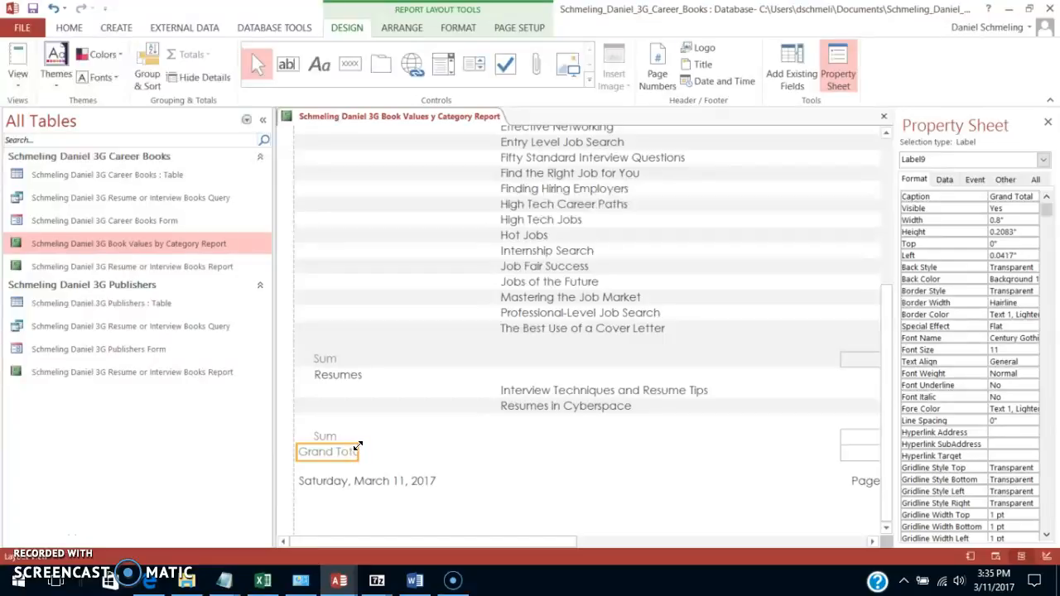
{"action": "mouse_move", "coordinate": [355, 459]}
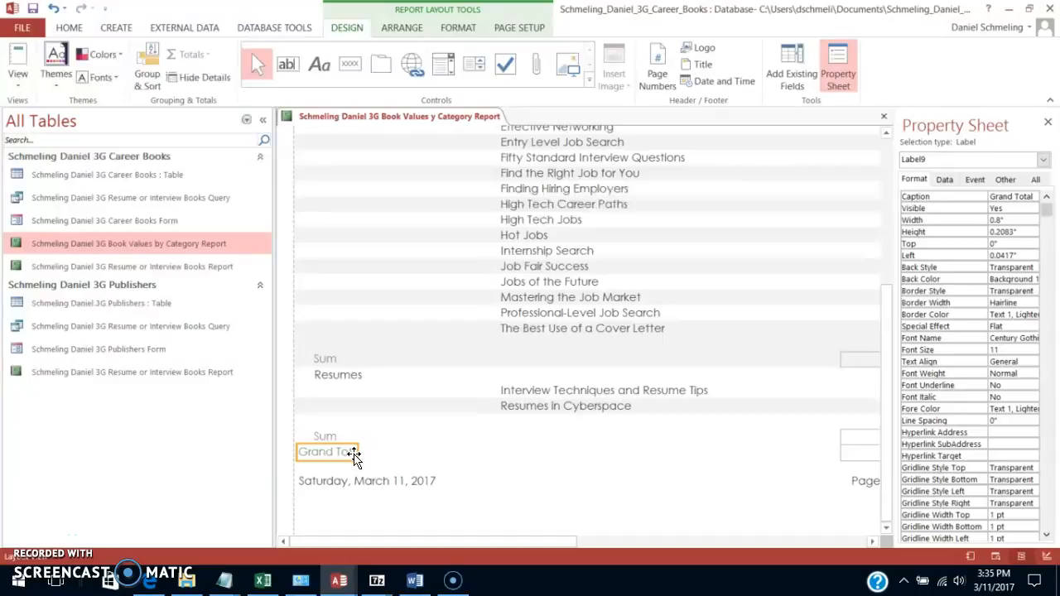
{"action": "right_click", "coordinate": [327, 451]}
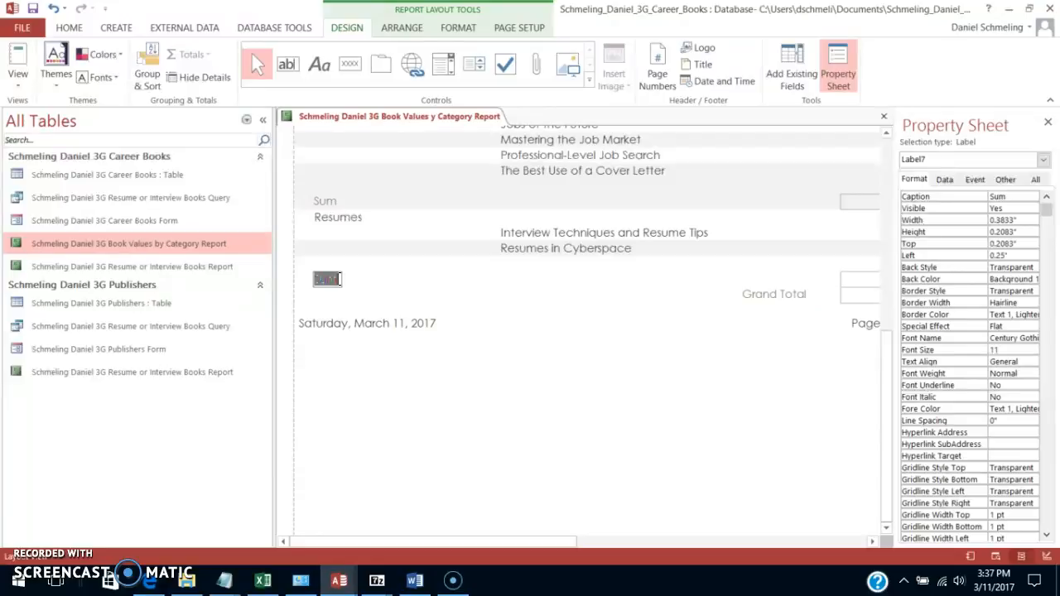
Step: Rename both Sum labels 'Total Value of Books by Catergory' and set their height to 0.35 inches
{"action": "type", "text": "Total Val"}
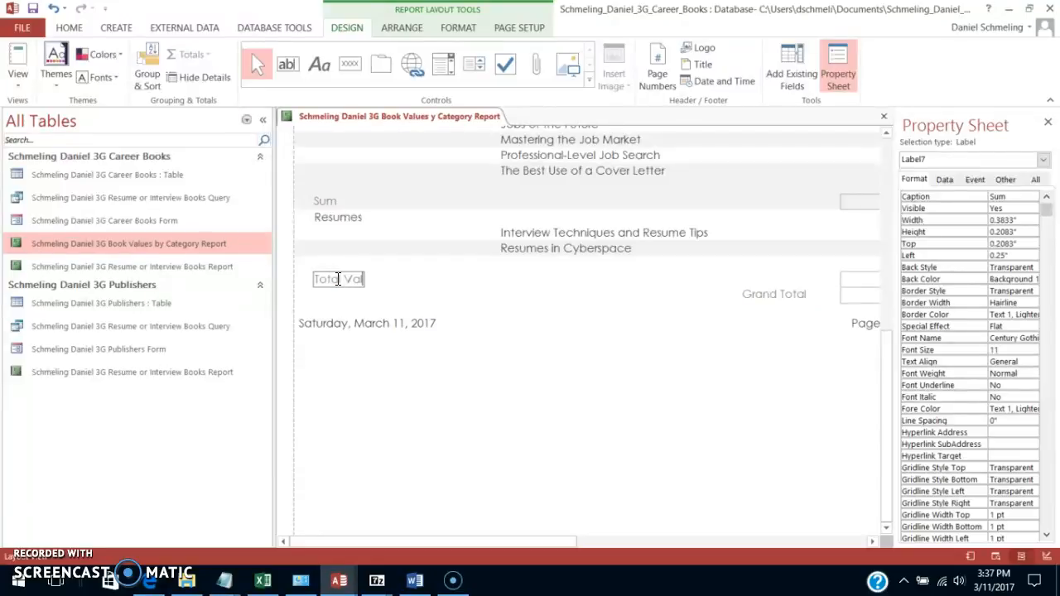
{"action": "type", "text": "Value of Bok"}
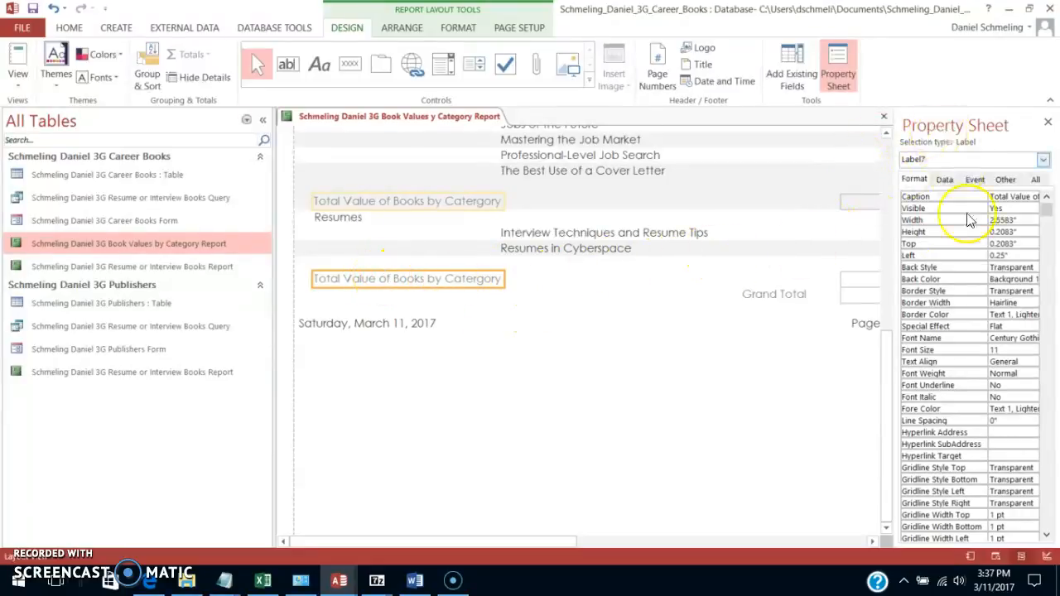
{"action": "left_click", "coordinate": [1012, 232]}
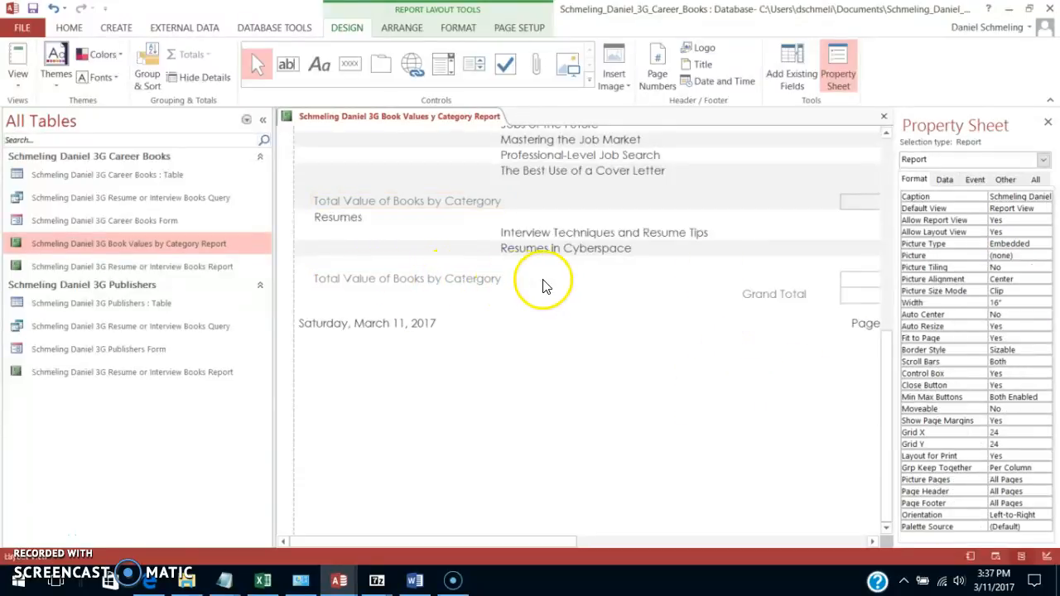
{"action": "left_click", "coordinate": [406, 278]}
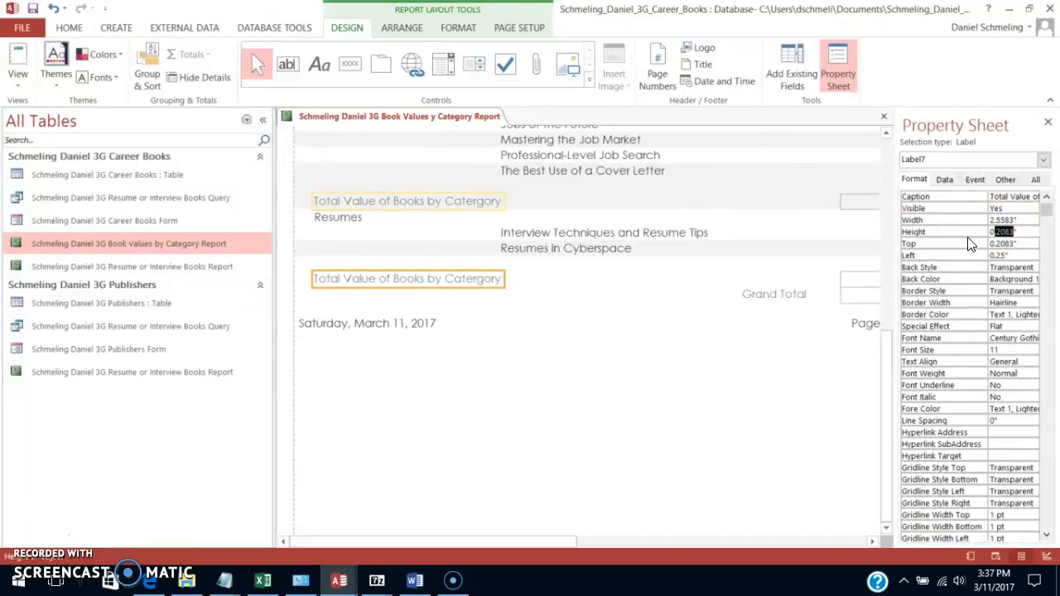
{"action": "type", "text": "0"}
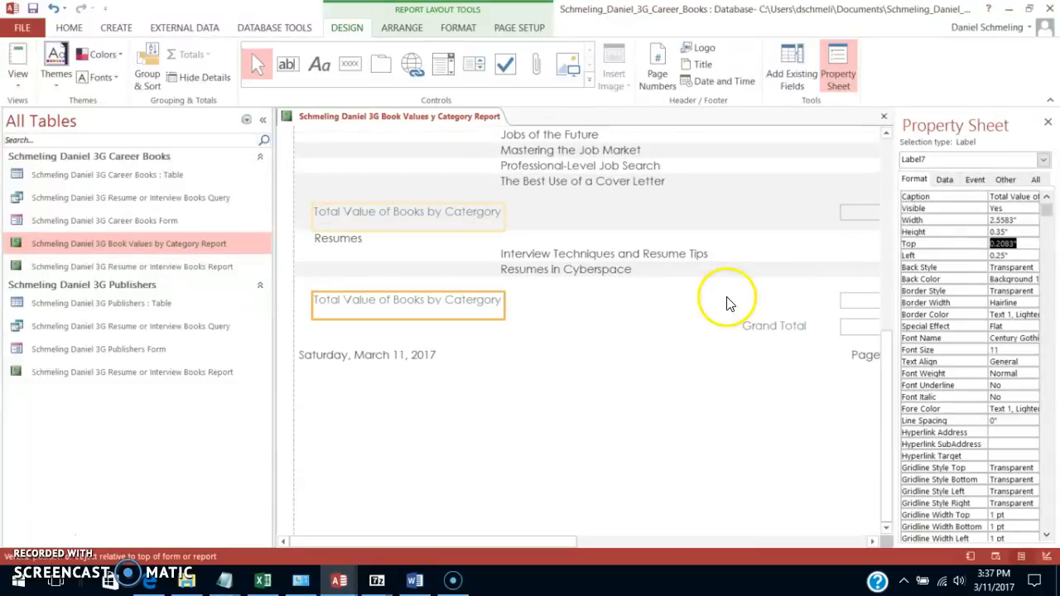
{"action": "left_click", "coordinate": [774, 325]}
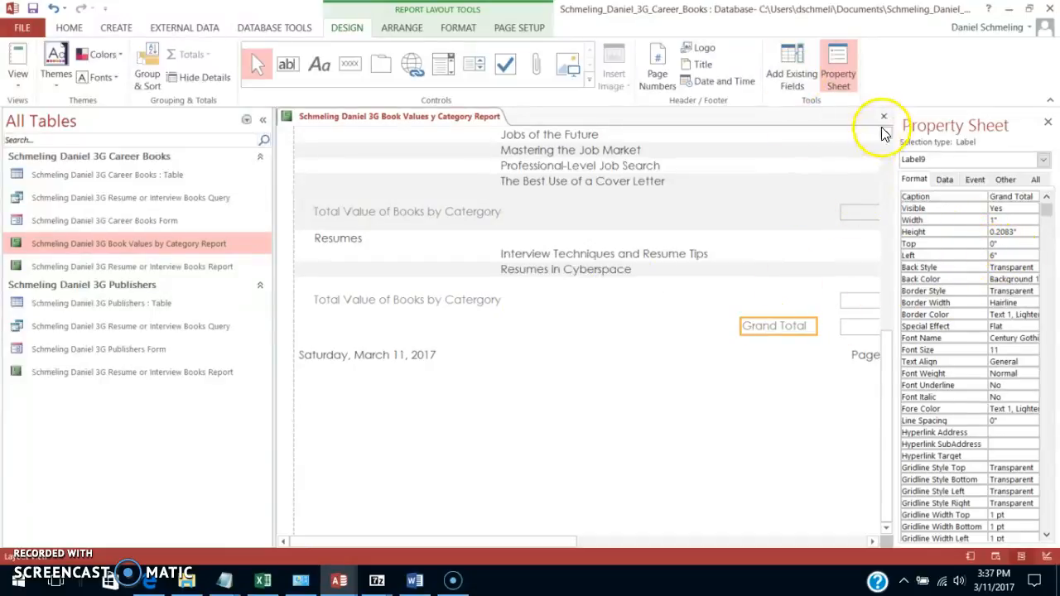
{"action": "mouse_move", "coordinate": [883, 117]}
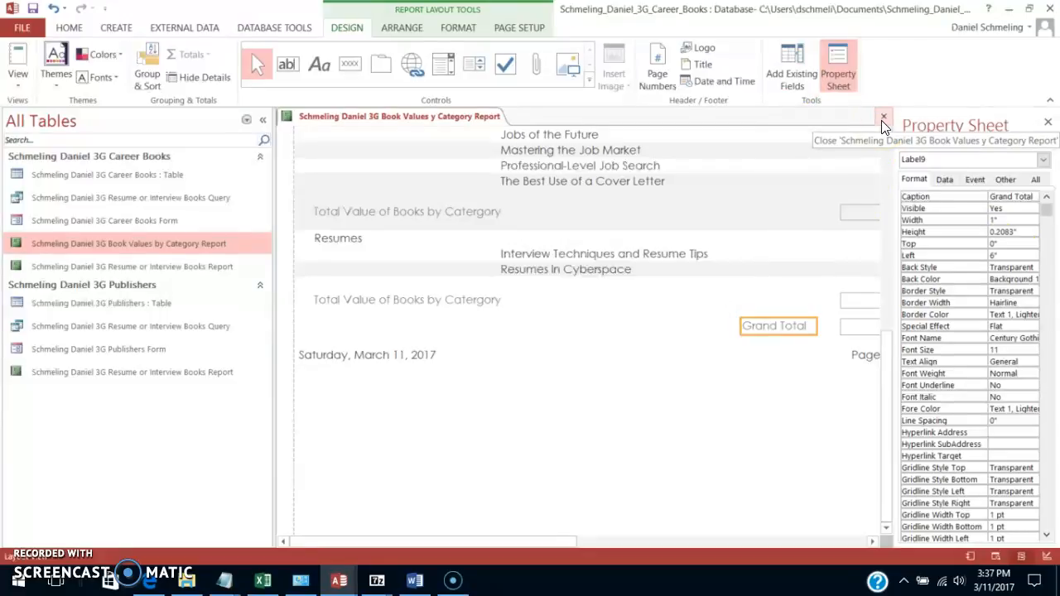
Step: Close the report, saving the design changes
{"action": "left_click", "coordinate": [883, 116]}
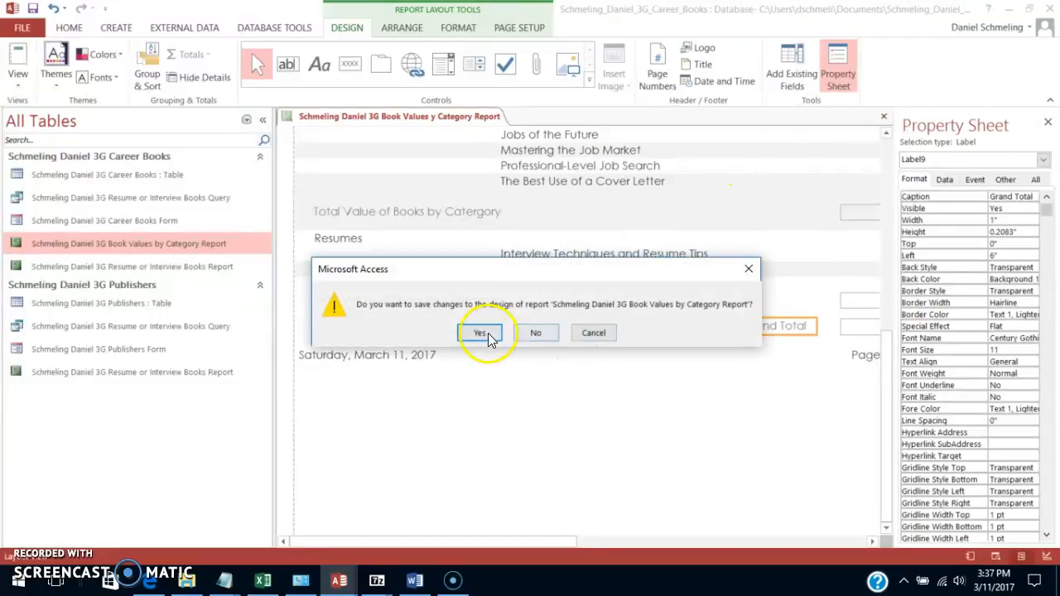
{"action": "mouse_move", "coordinate": [668, 313]}
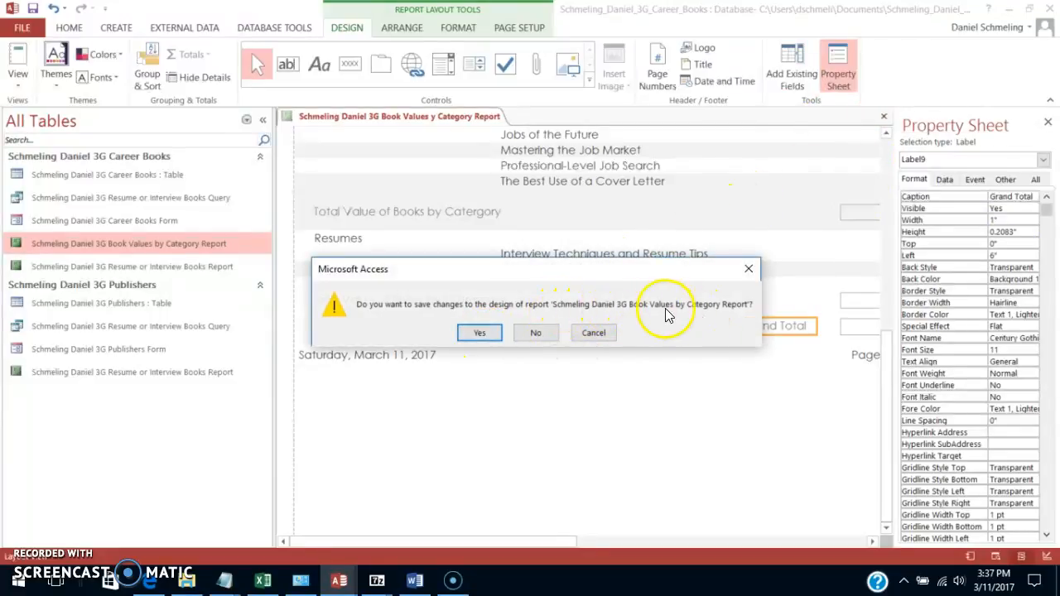
{"action": "left_click", "coordinate": [479, 332]}
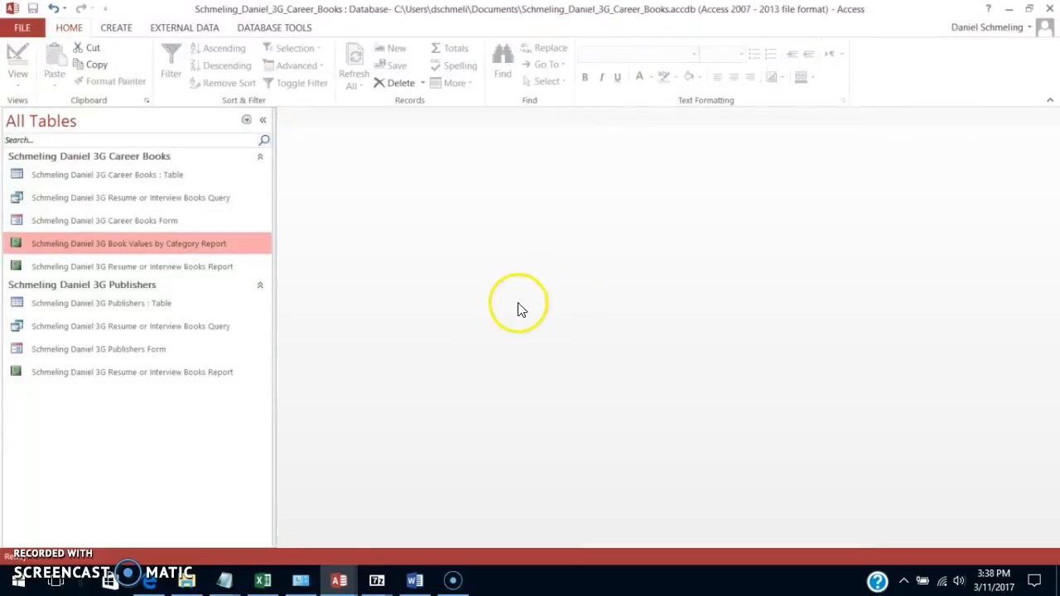
{"action": "mouse_move", "coordinate": [29, 546]}
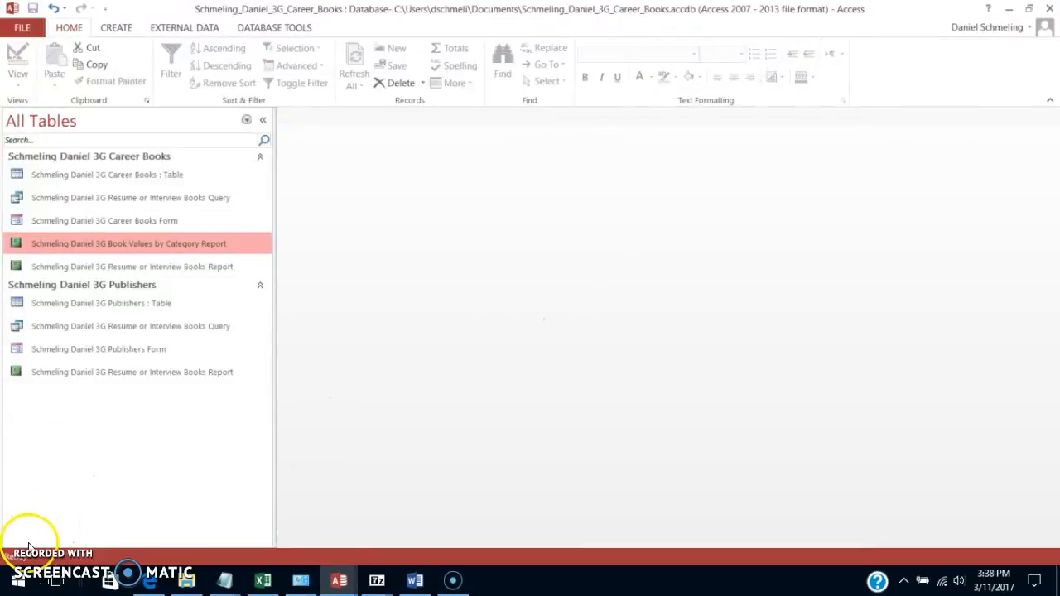
{"action": "mouse_move", "coordinate": [147, 243]}
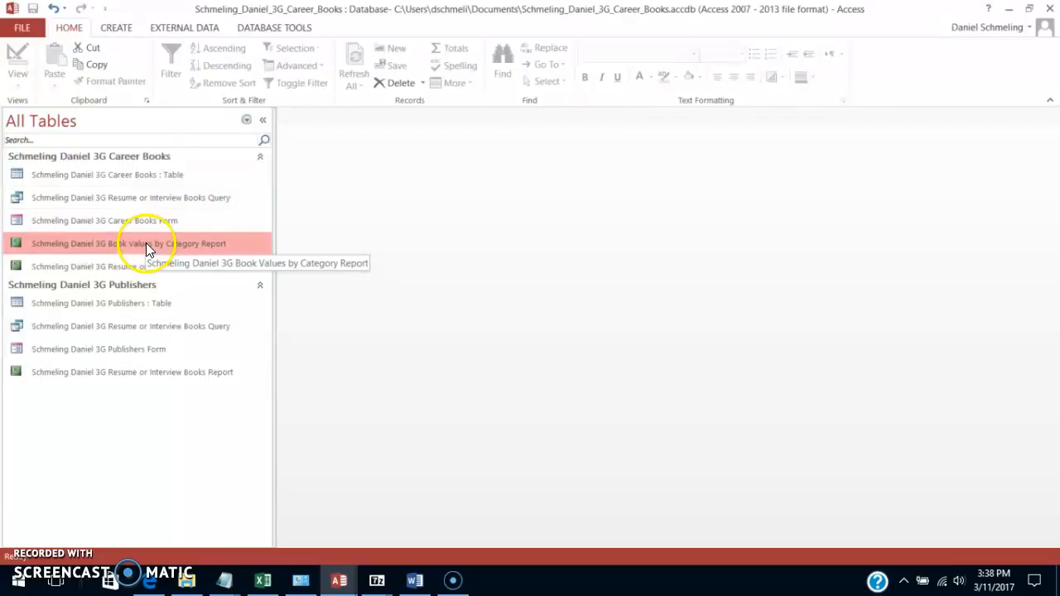
Step: Reopen the Book Values by Category report in Design view
{"action": "double_click", "coordinate": [127, 243]}
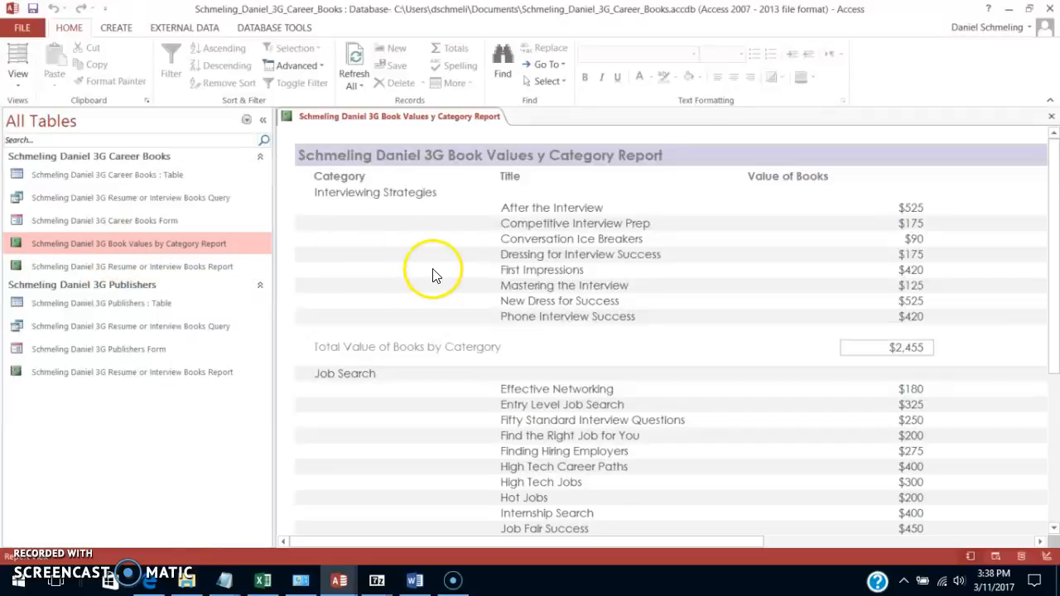
{"action": "left_click", "coordinate": [17, 62]}
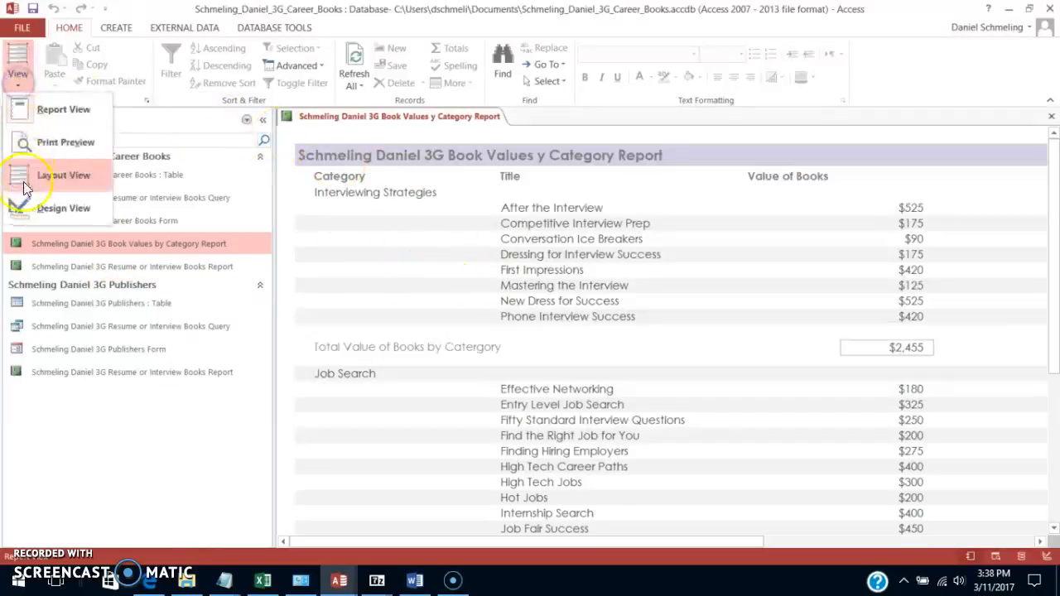
{"action": "left_click", "coordinate": [63, 208]}
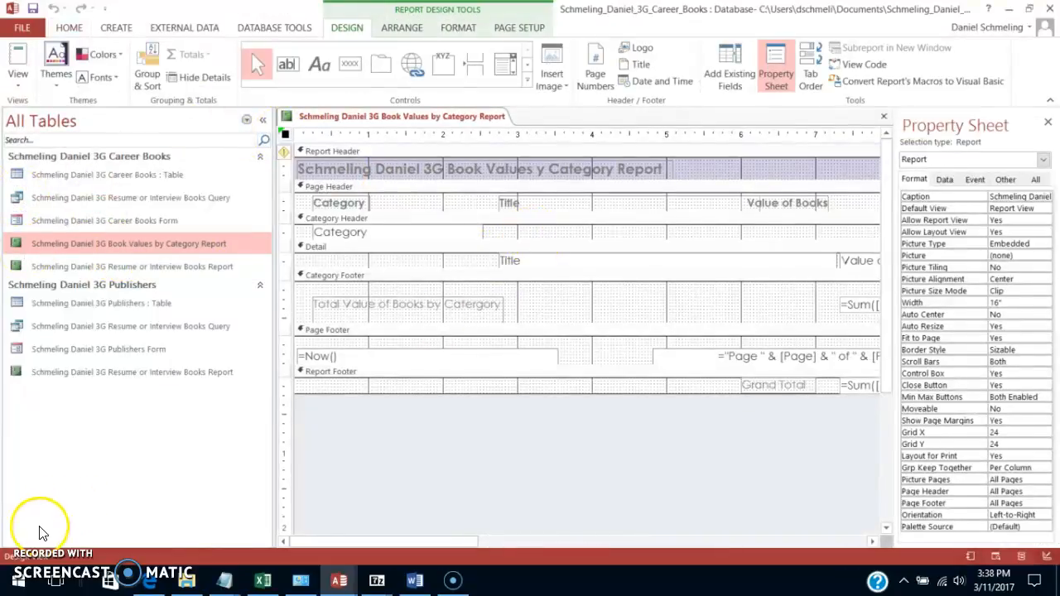
{"action": "left_click", "coordinate": [402, 28]}
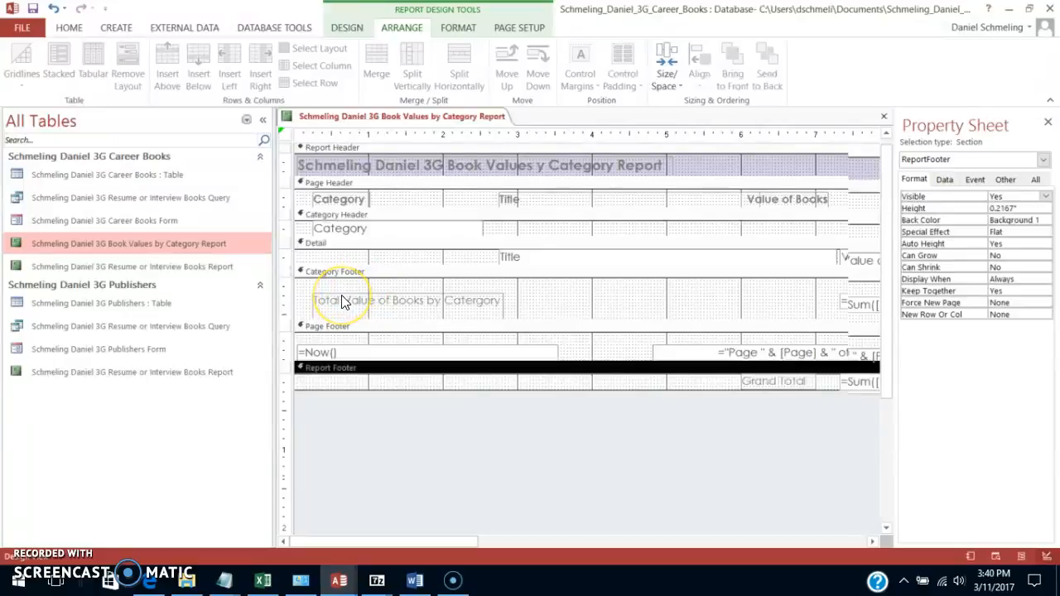
{"action": "mouse_move", "coordinate": [368, 302]}
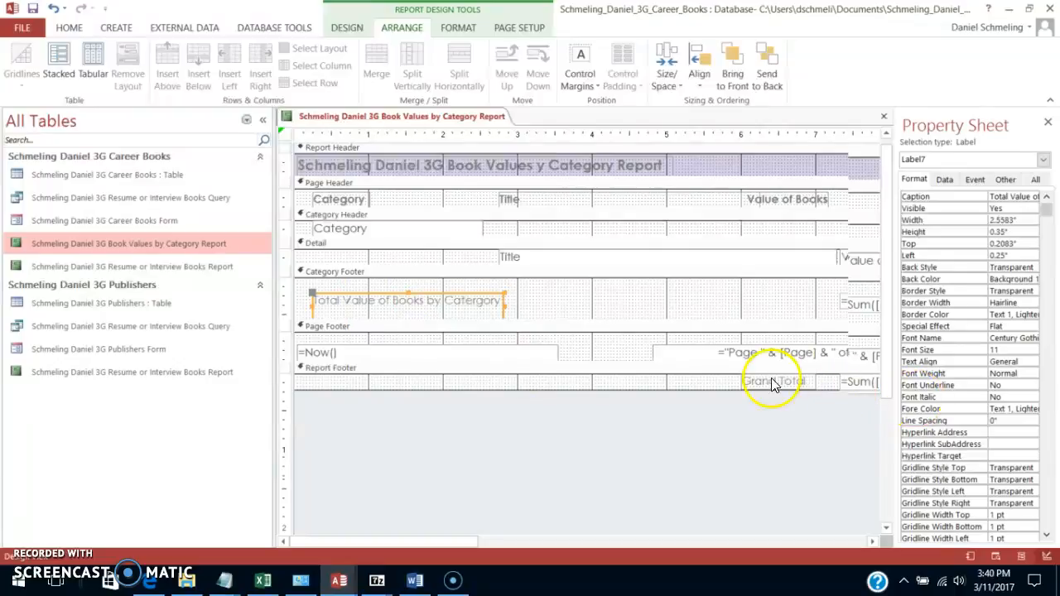
Step: Left-align the Grand Total label with the Total Value of Books by Category label
{"action": "left_click", "coordinate": [774, 381]}
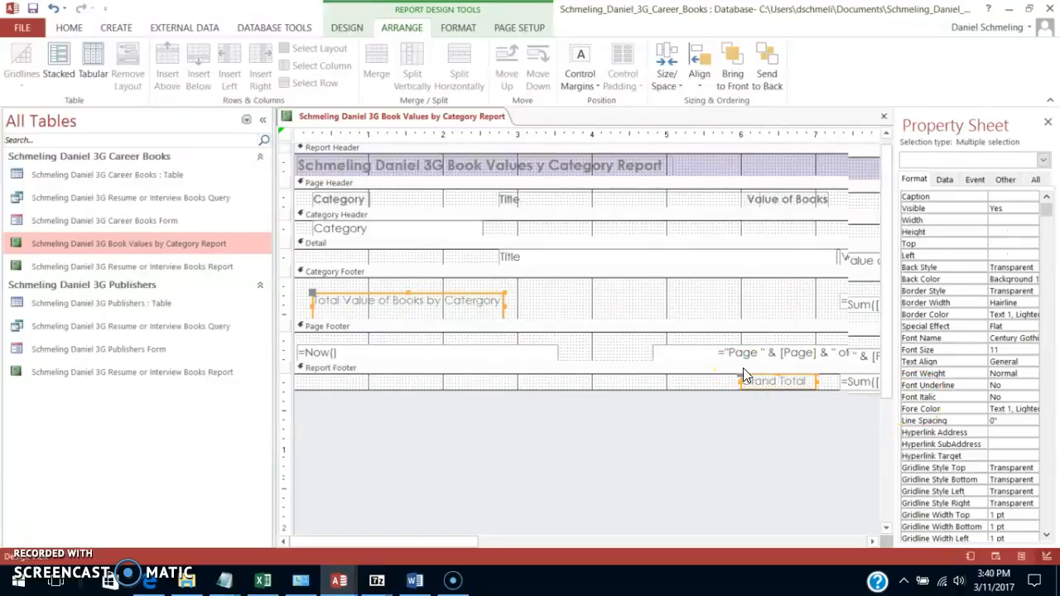
{"action": "left_click", "coordinate": [699, 63]}
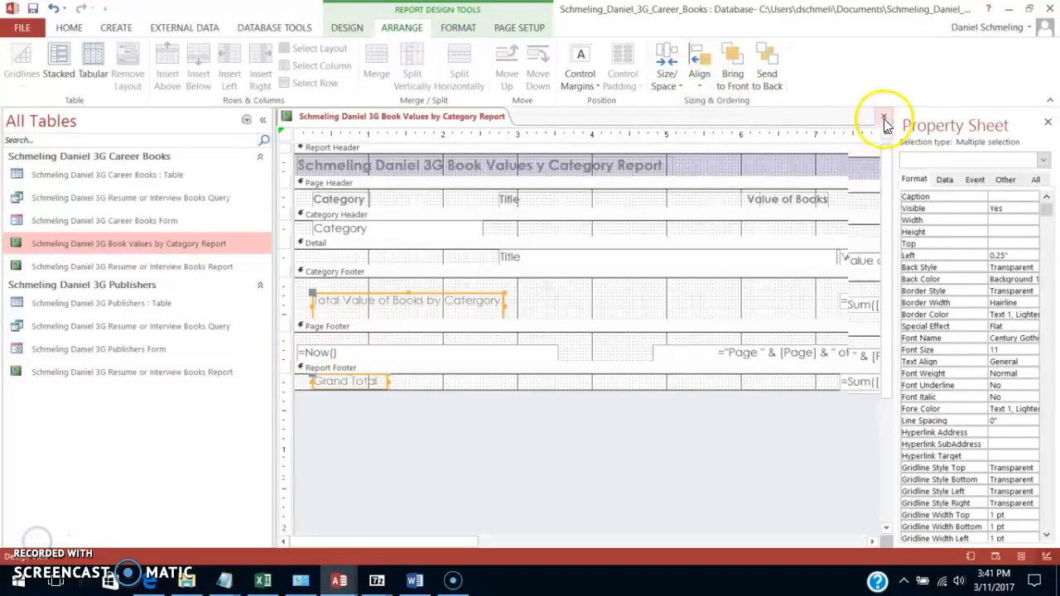
Step: Close and save the report, then reopen Book Values by Category
{"action": "left_click", "coordinate": [883, 116]}
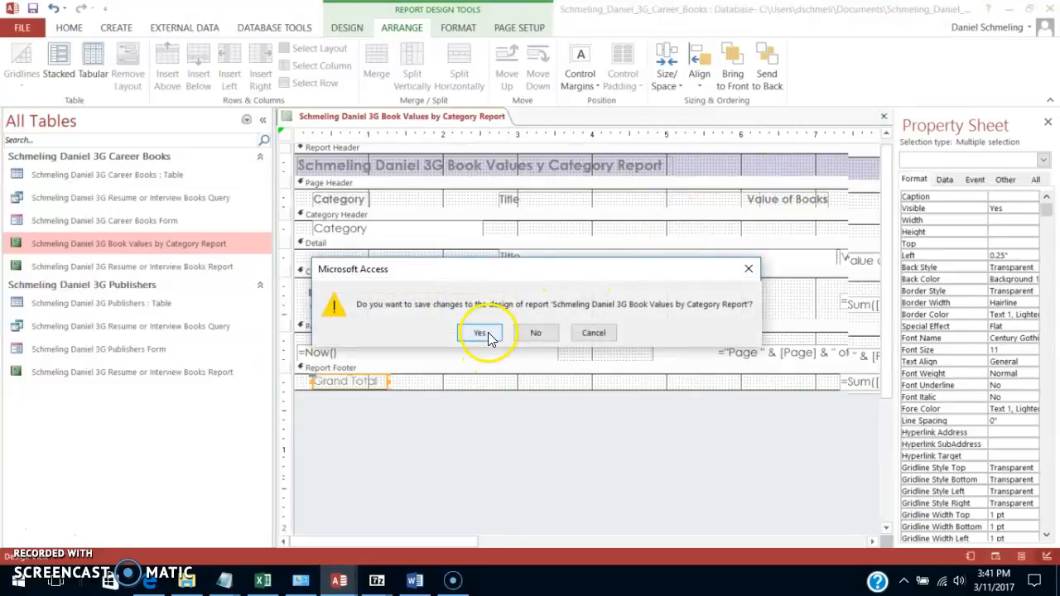
{"action": "mouse_move", "coordinate": [518, 332]}
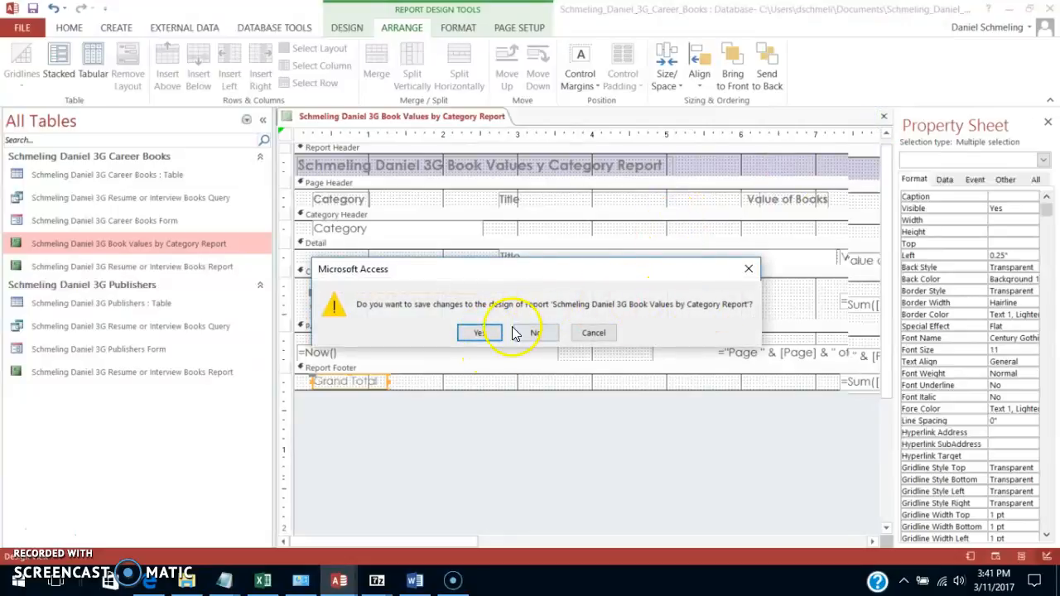
{"action": "left_click", "coordinate": [534, 332]}
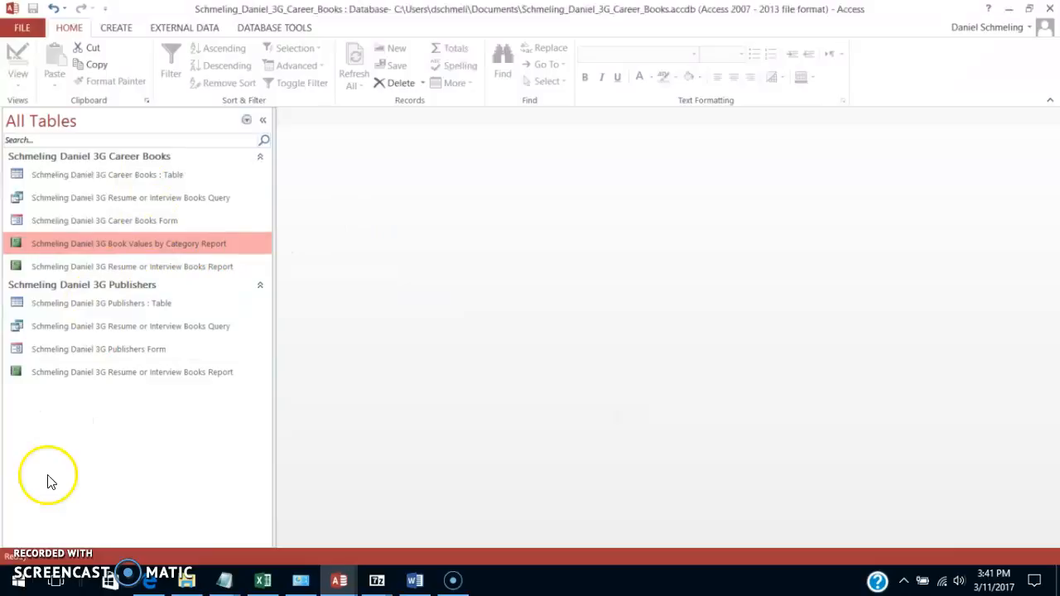
{"action": "double_click", "coordinate": [128, 243]}
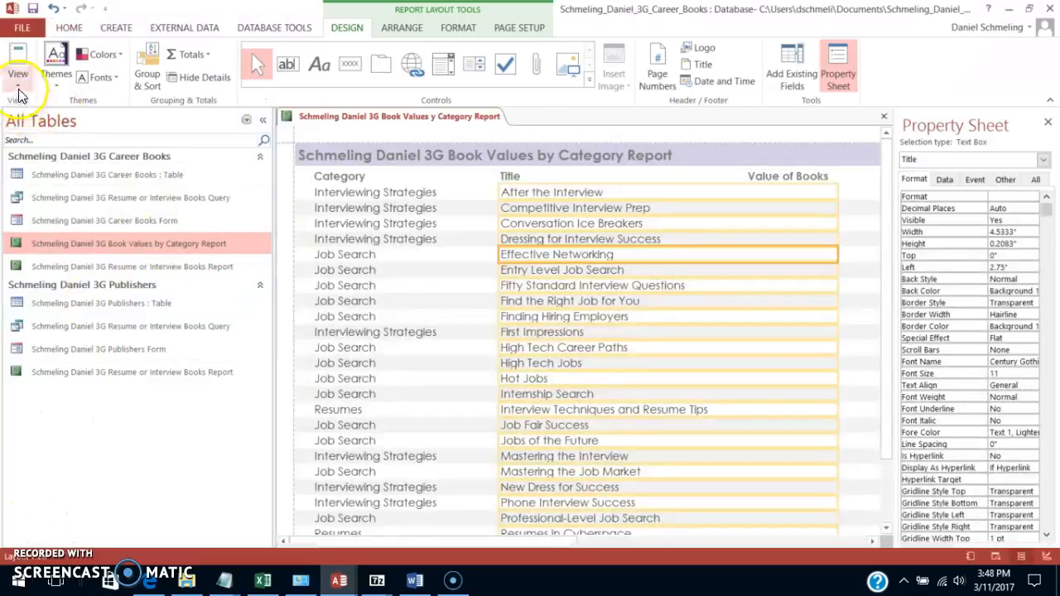
Step: Preview the report and page between pages 1 and 2 to check the overflowing values
{"action": "left_click", "coordinate": [17, 63]}
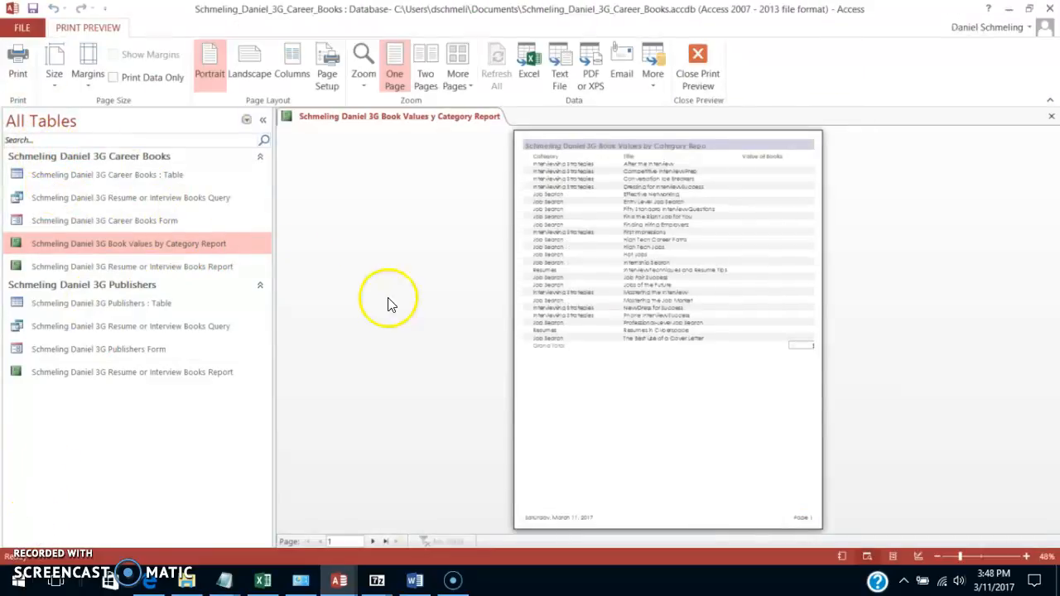
{"action": "mouse_move", "coordinate": [414, 327]}
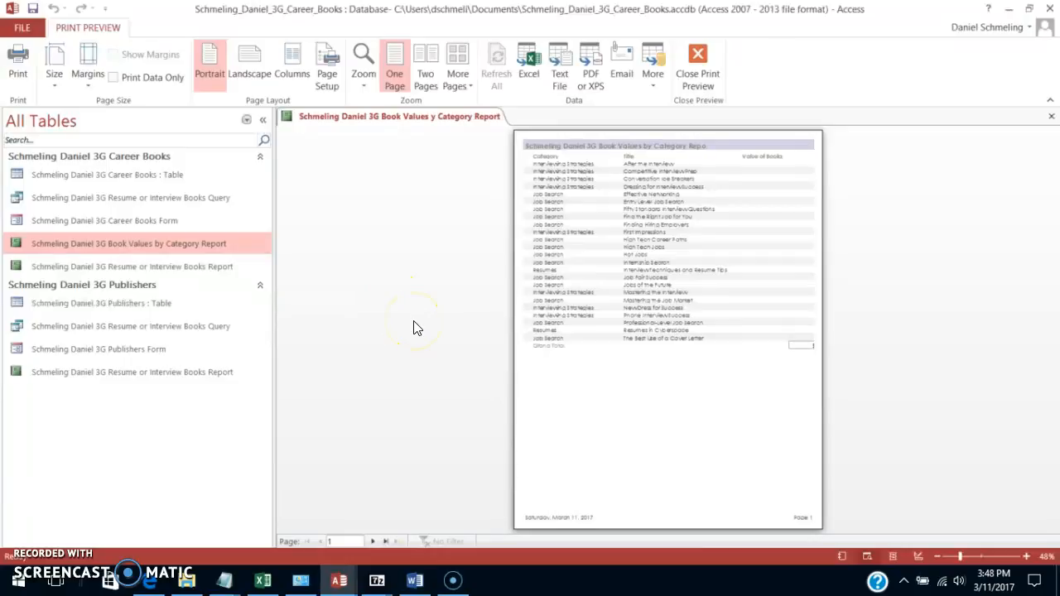
{"action": "left_click", "coordinate": [372, 540]}
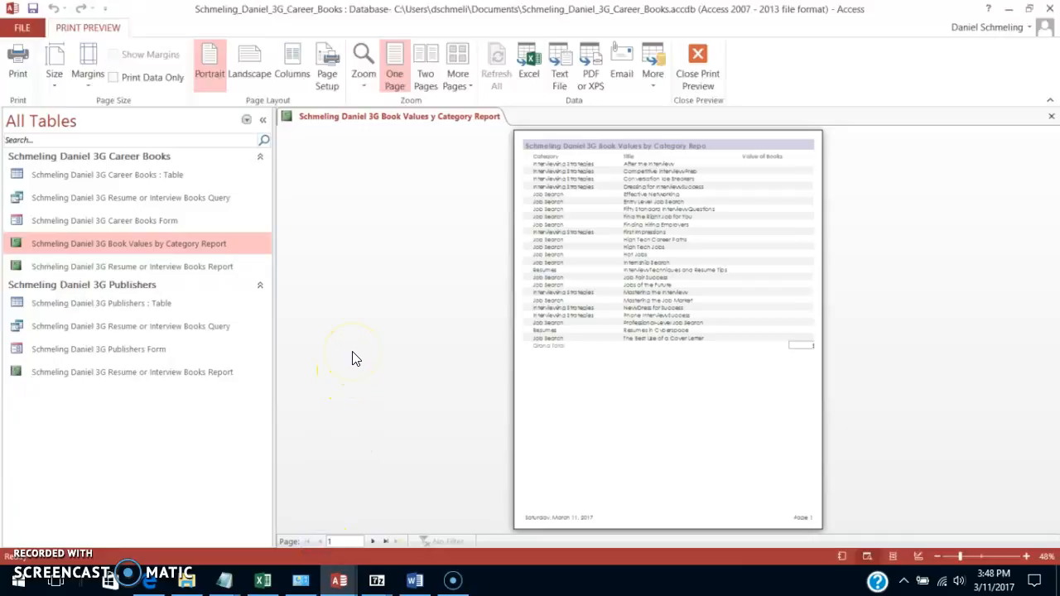
{"action": "mouse_move", "coordinate": [360, 269]}
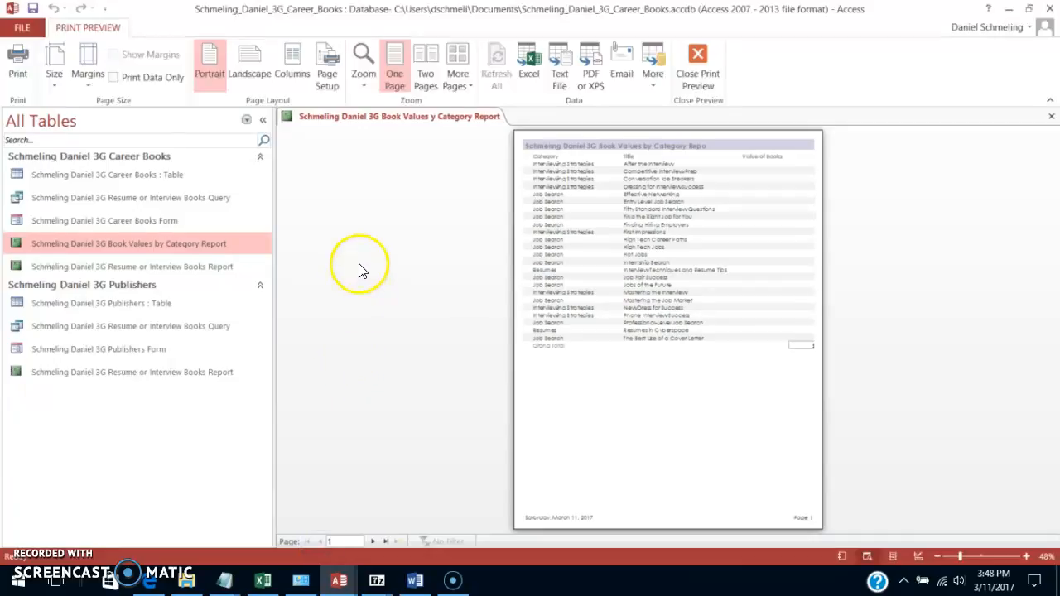
{"action": "mouse_move", "coordinate": [447, 456]}
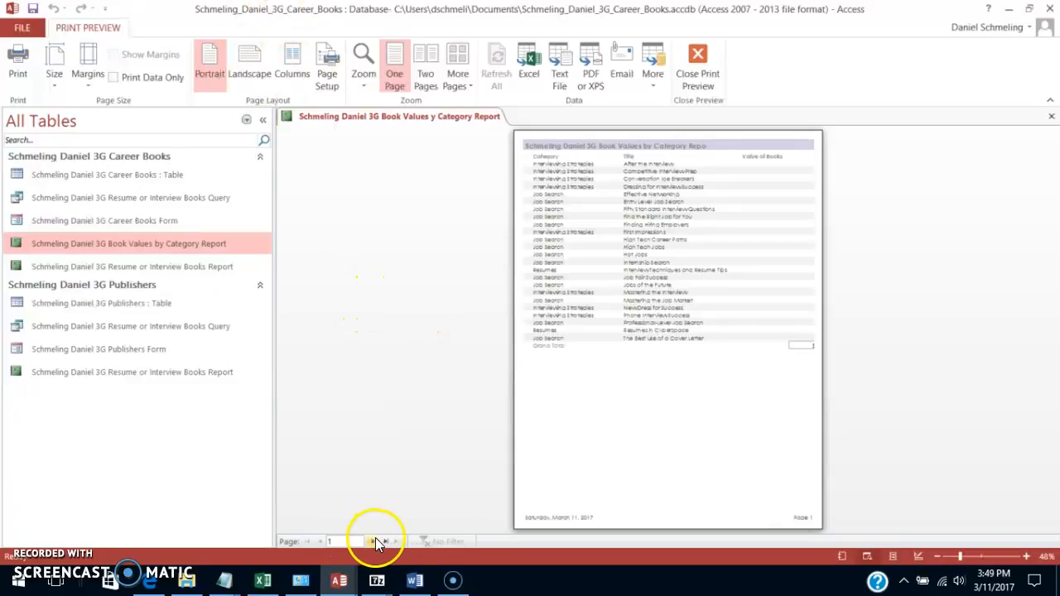
{"action": "left_click", "coordinate": [385, 541]}
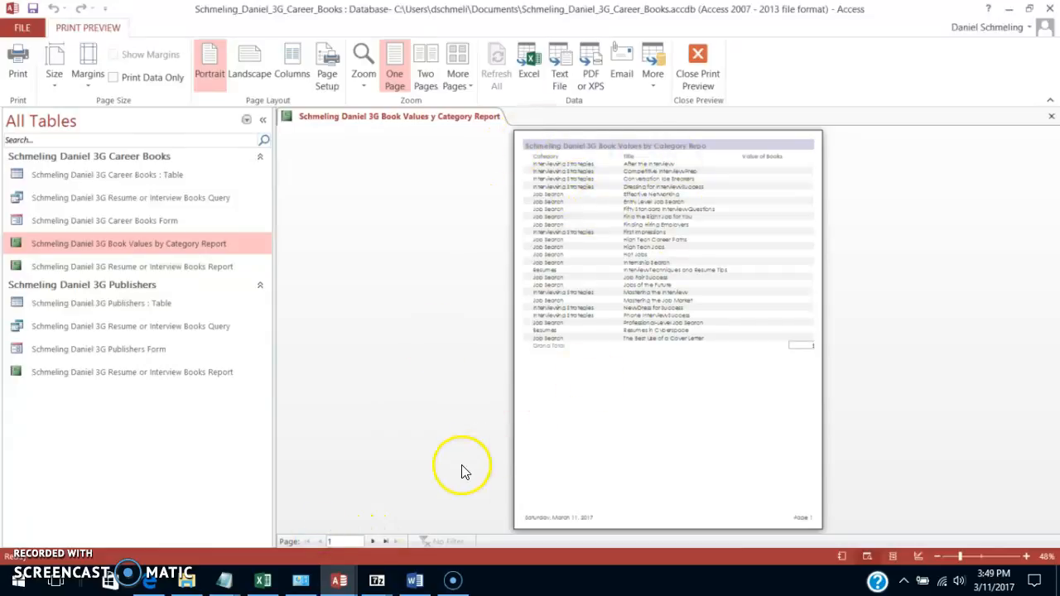
{"action": "left_click", "coordinate": [320, 541]}
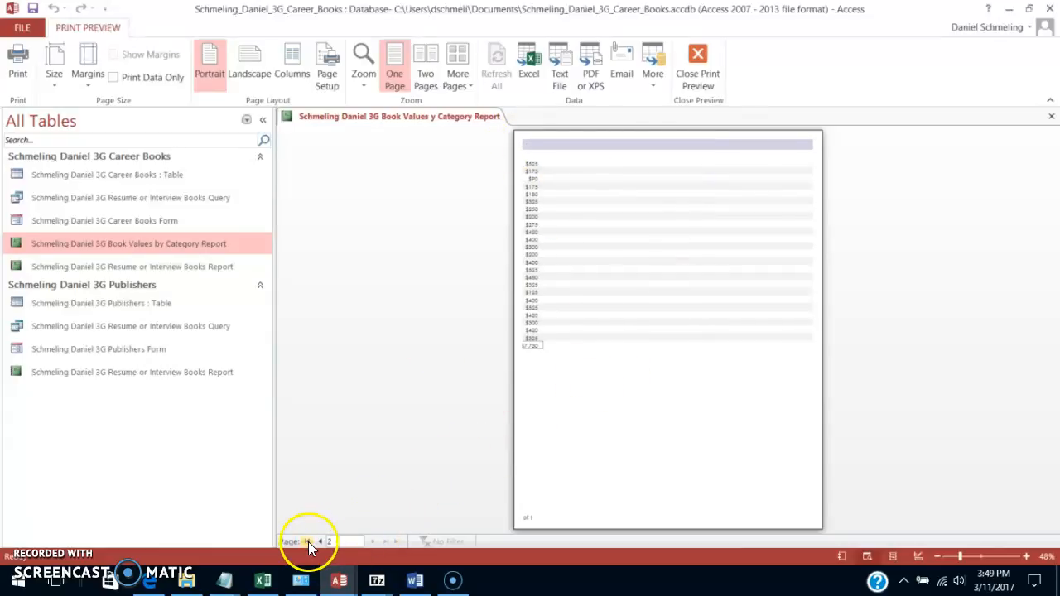
{"action": "left_click", "coordinate": [320, 541]}
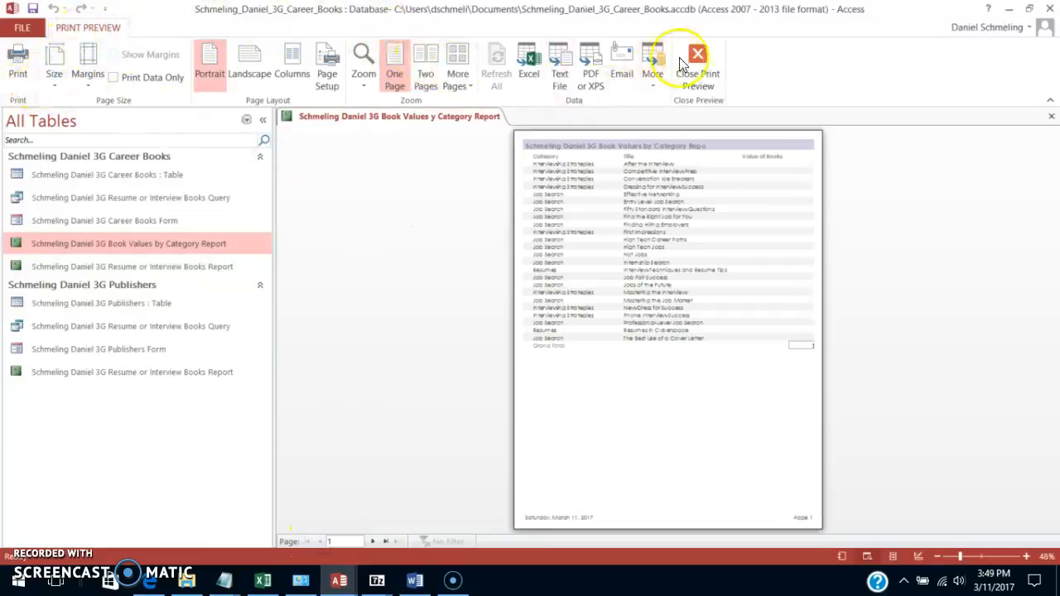
Step: Review the Title sort and keep-together options in Group & Sort, then preview again
{"action": "left_click", "coordinate": [698, 62]}
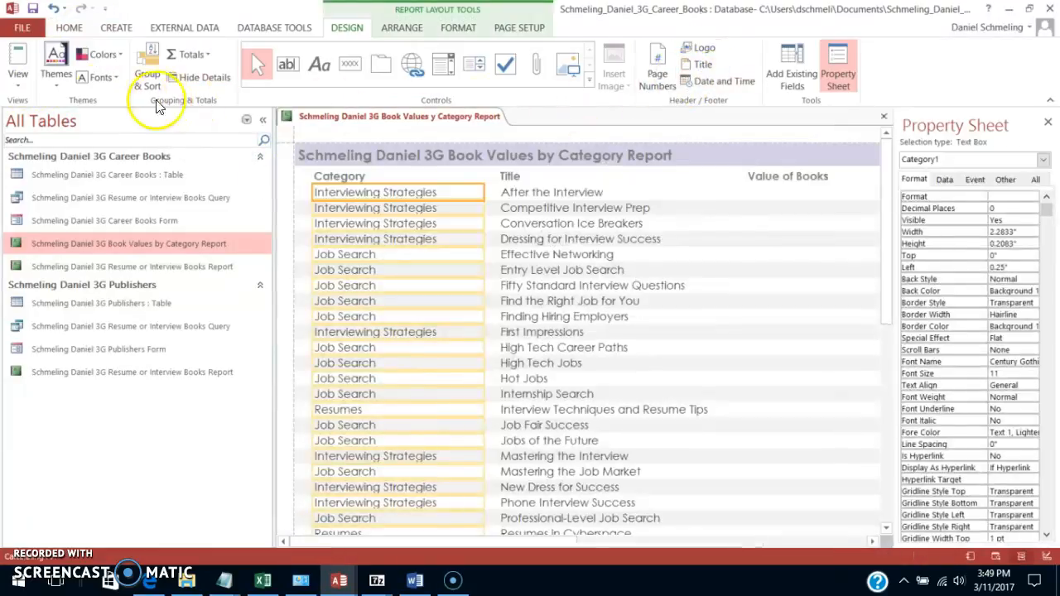
{"action": "mouse_move", "coordinate": [379, 279]}
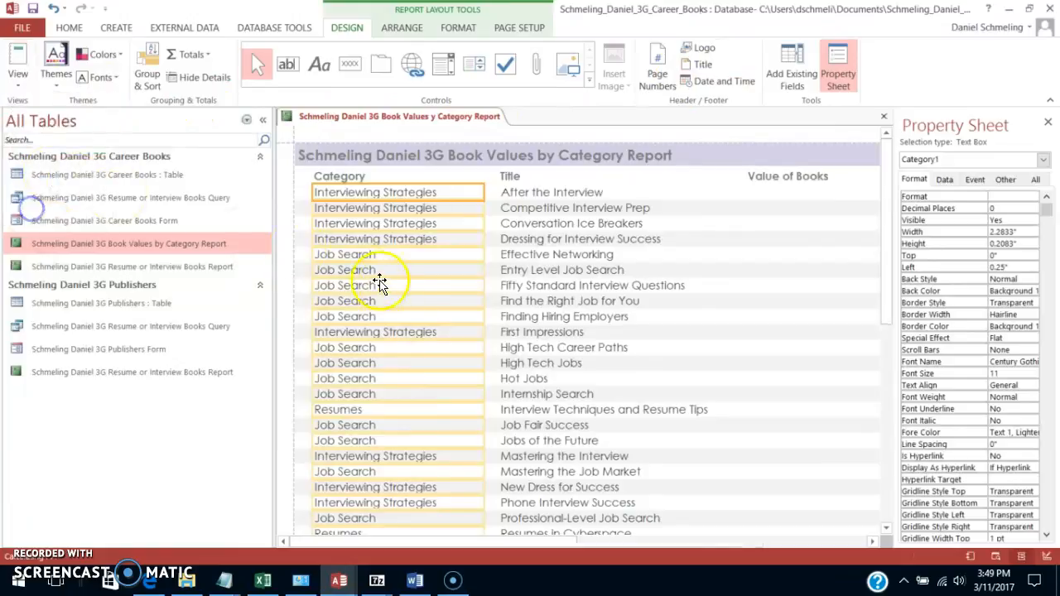
{"action": "scroll", "scroll_direction": "down", "scroll_amount": 3}
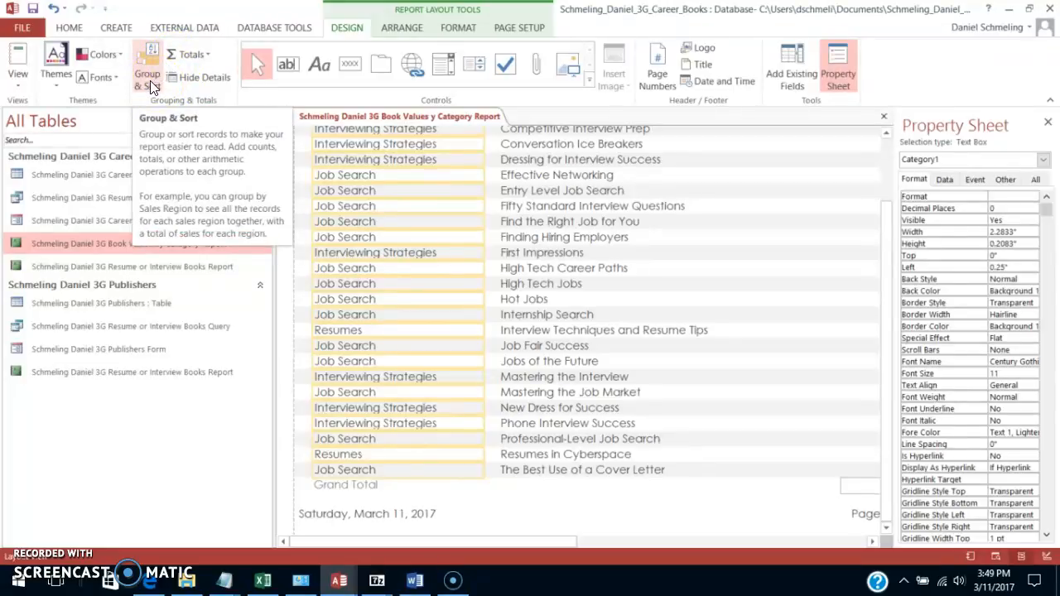
{"action": "left_click", "coordinate": [147, 62]}
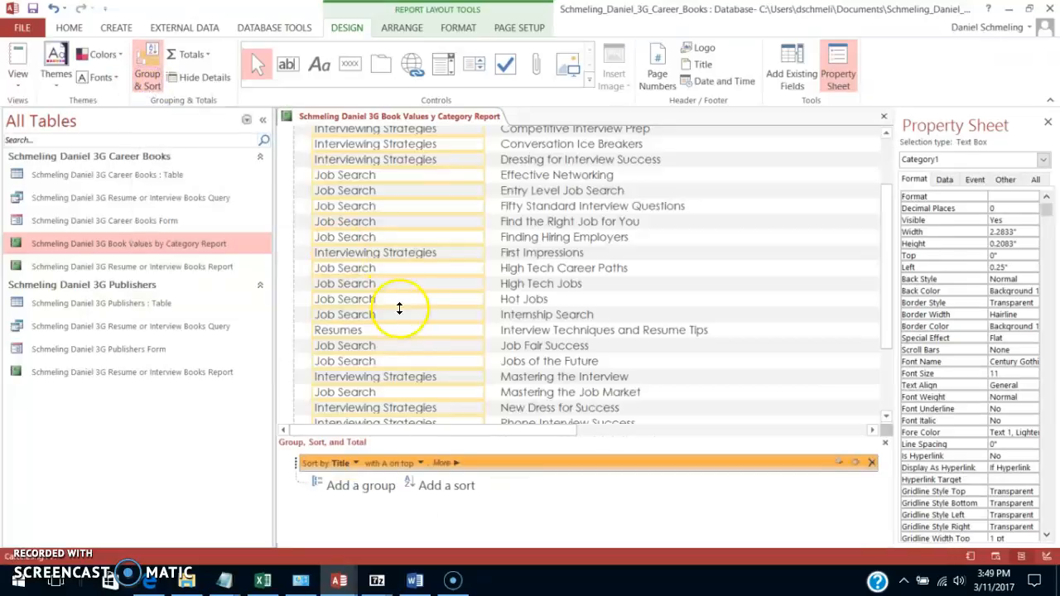
{"action": "mouse_move", "coordinate": [360, 464]}
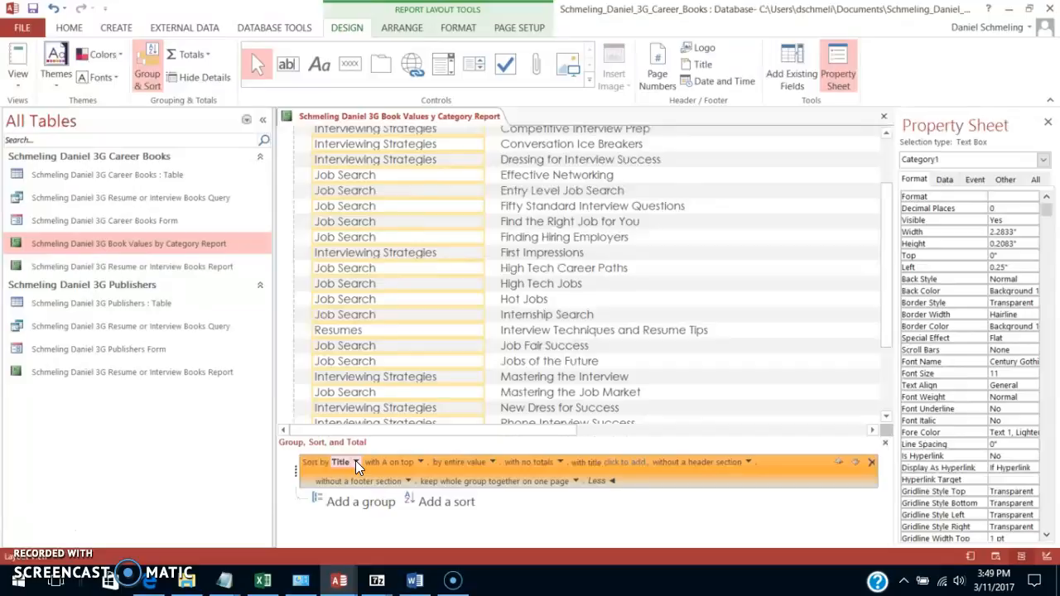
{"action": "left_click", "coordinate": [356, 462]}
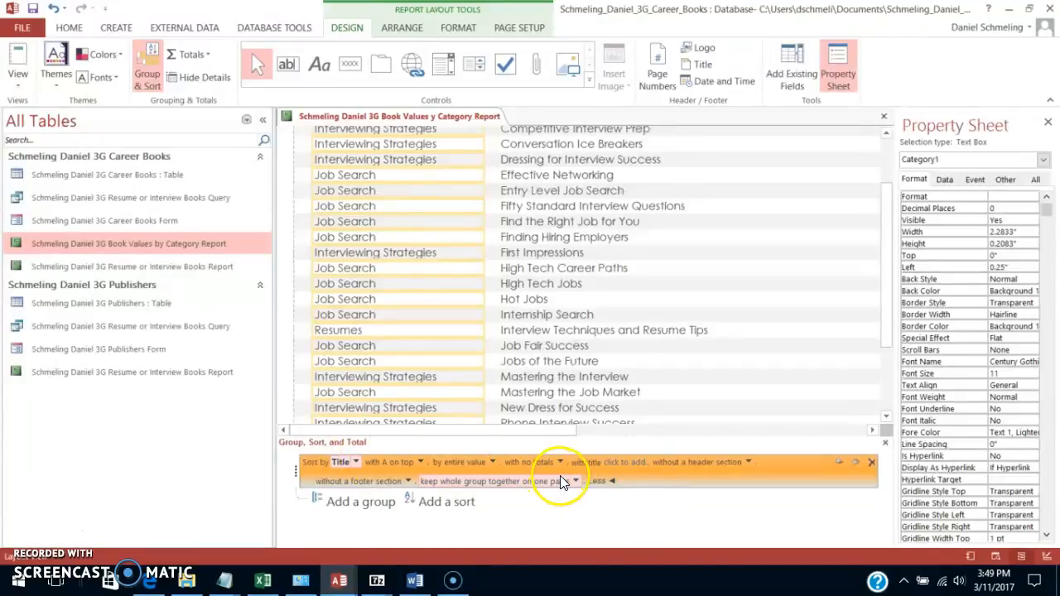
{"action": "left_click", "coordinate": [574, 481]}
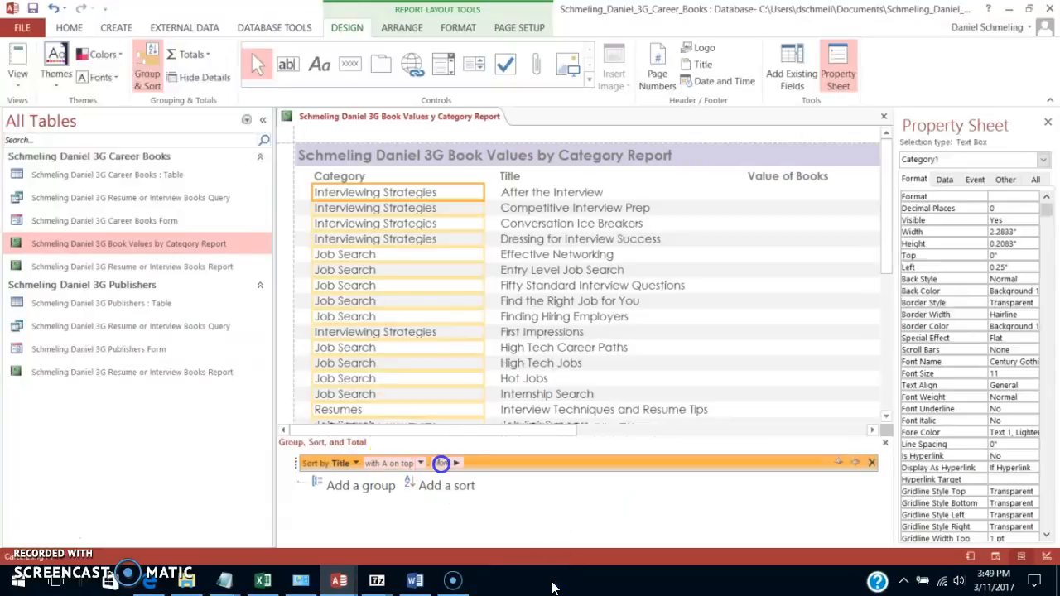
{"action": "left_click", "coordinate": [443, 462]}
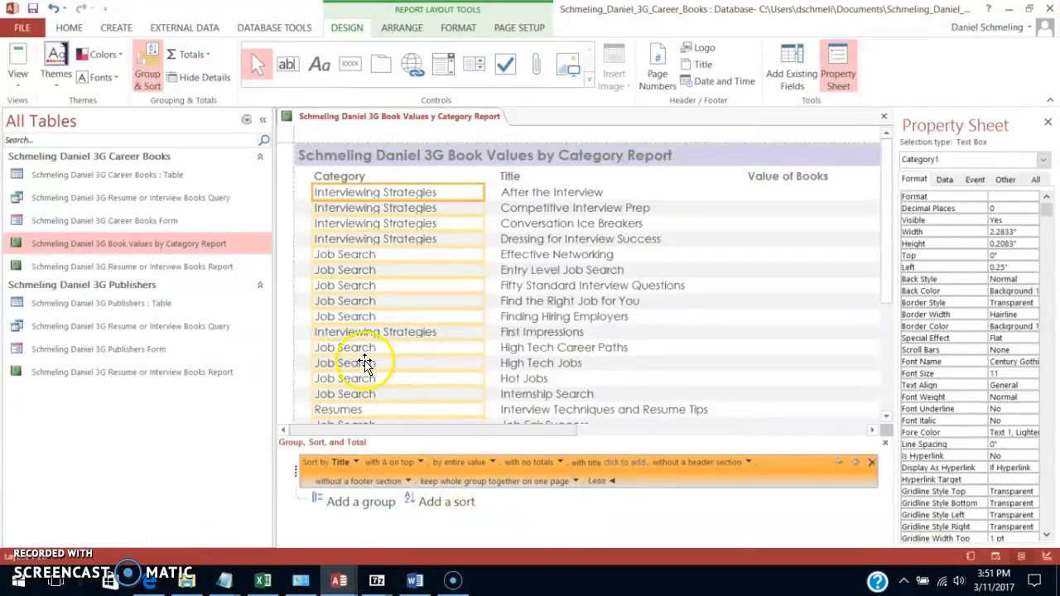
{"action": "left_click", "coordinate": [17, 65]}
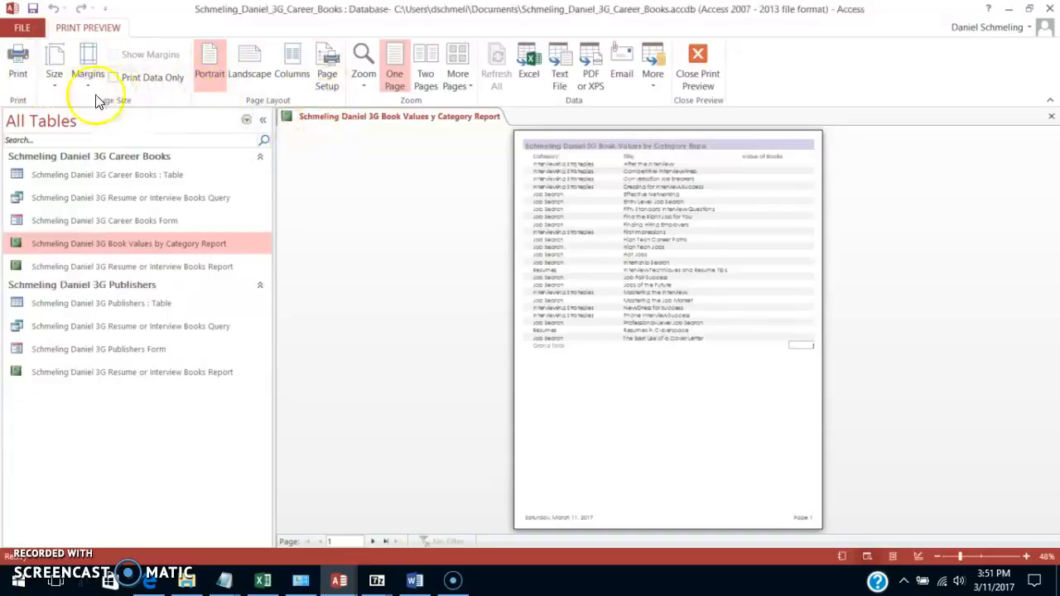
{"action": "left_click", "coordinate": [697, 62]}
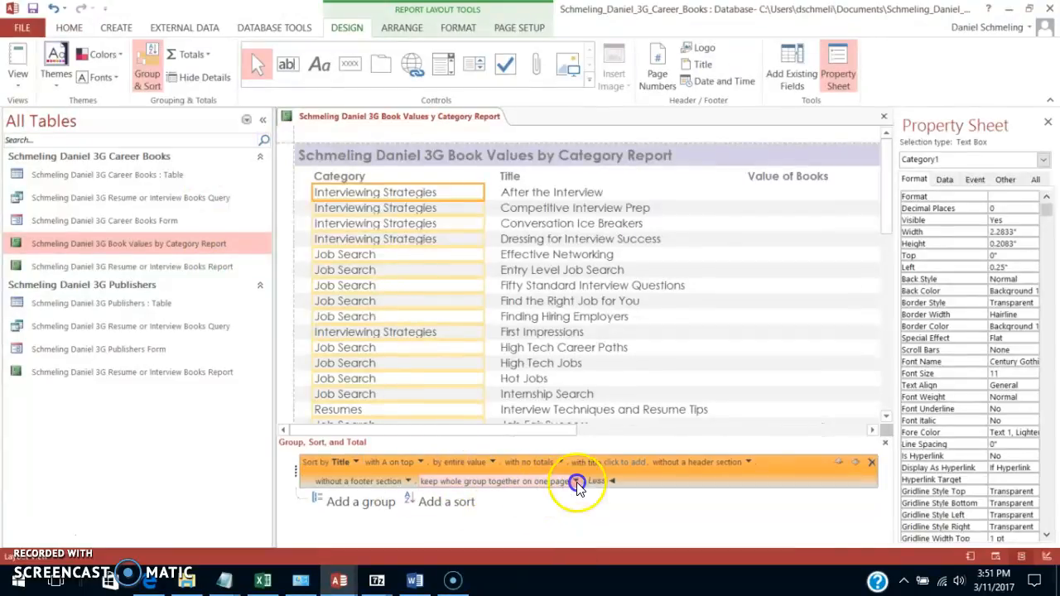
{"action": "left_click", "coordinate": [577, 481]}
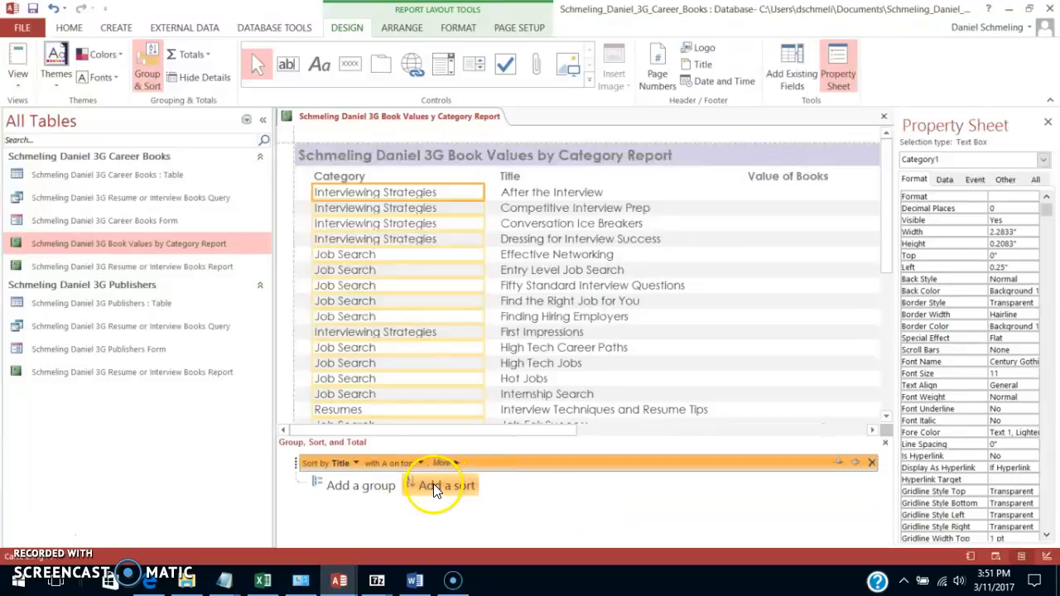
{"action": "left_click", "coordinate": [17, 62]}
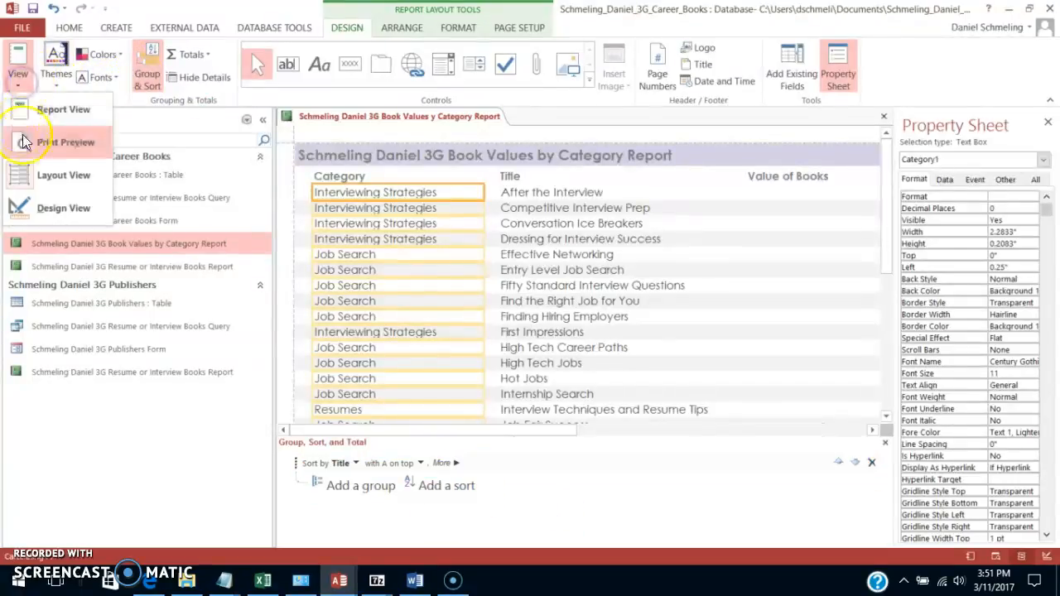
{"action": "left_click", "coordinate": [64, 141]}
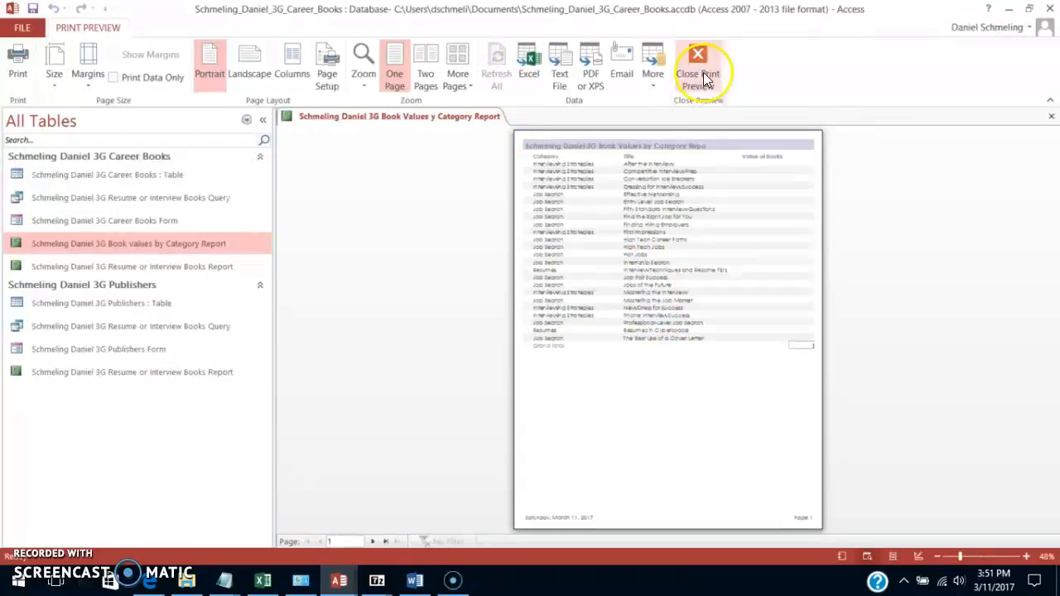
{"action": "left_click", "coordinate": [698, 67]}
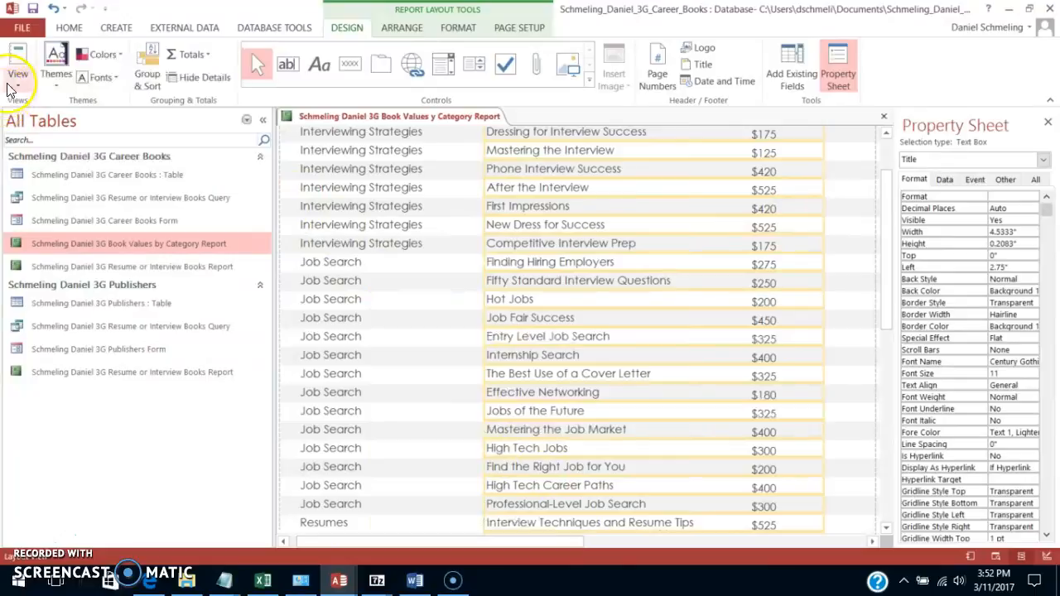
Step: Preview the one-page report, then inspect the Value of Books column in Layout view
{"action": "left_click", "coordinate": [17, 62]}
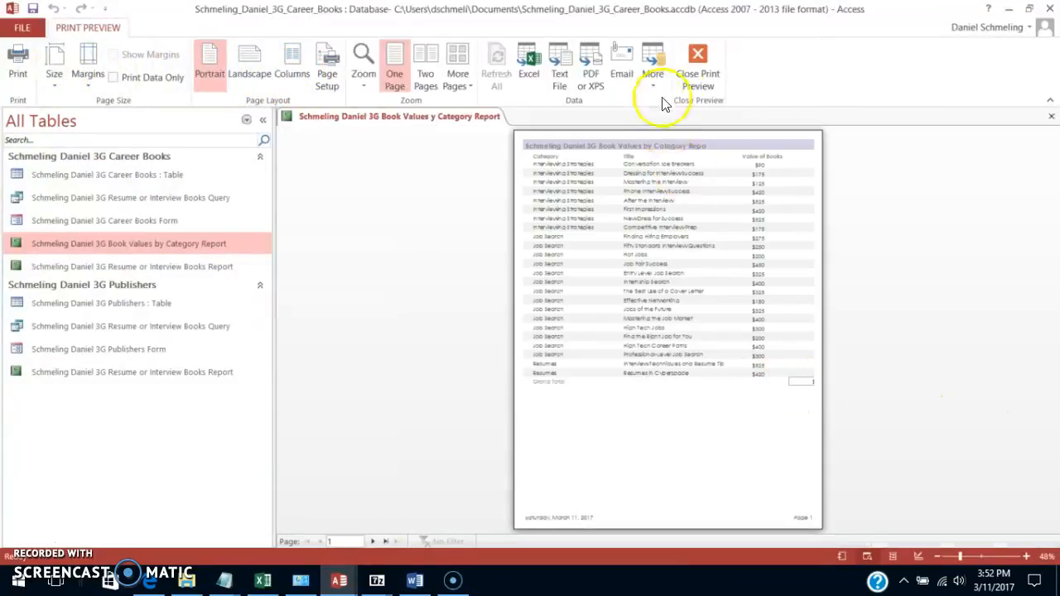
{"action": "left_click", "coordinate": [698, 73]}
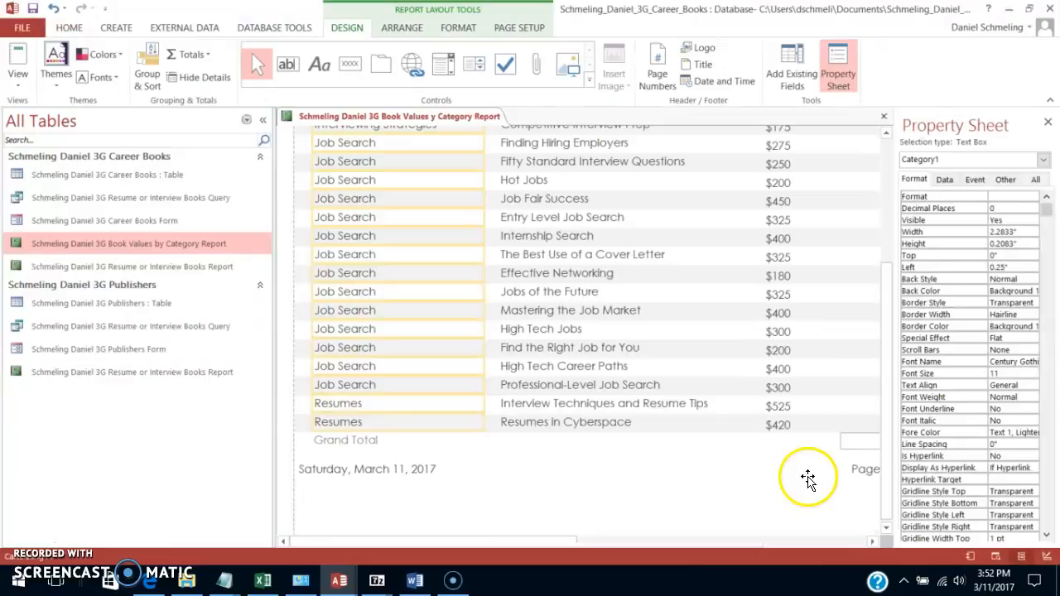
{"action": "left_click", "coordinate": [859, 441]}
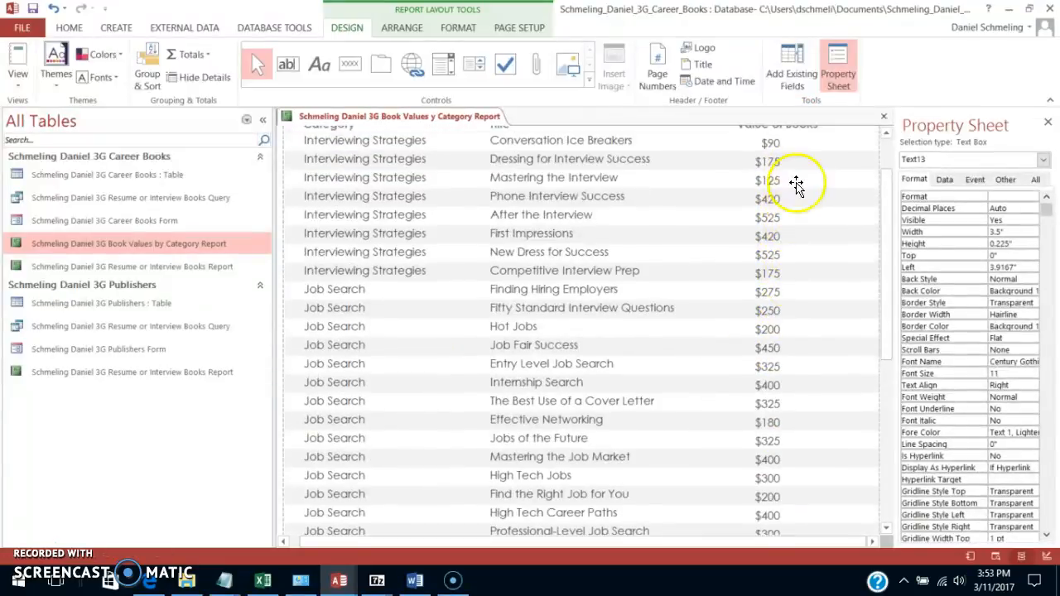
{"action": "scroll", "scroll_direction": "down", "scroll_amount": 3}
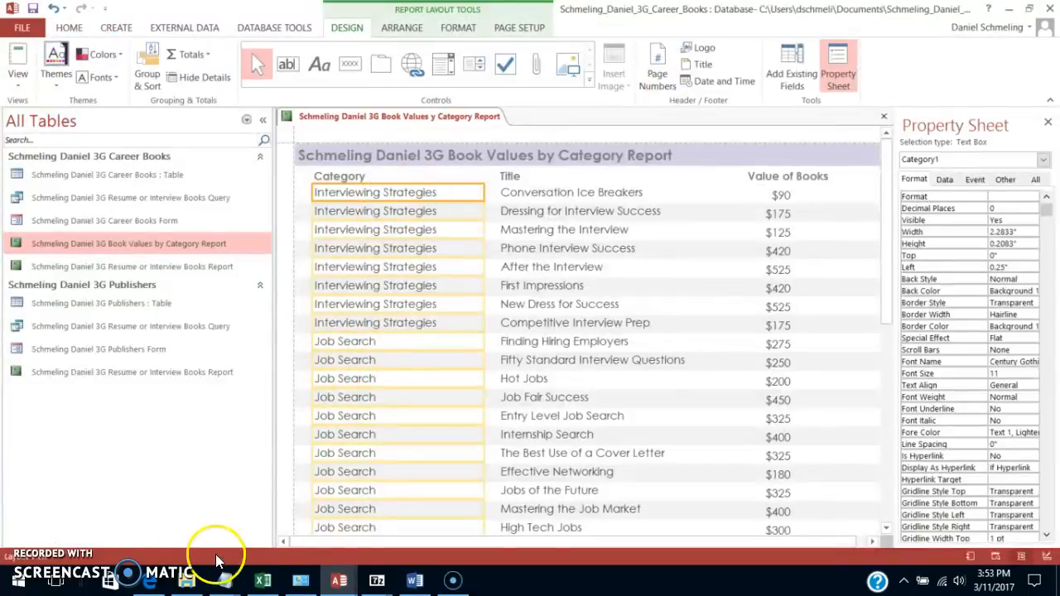
{"action": "mouse_move", "coordinate": [45, 547]}
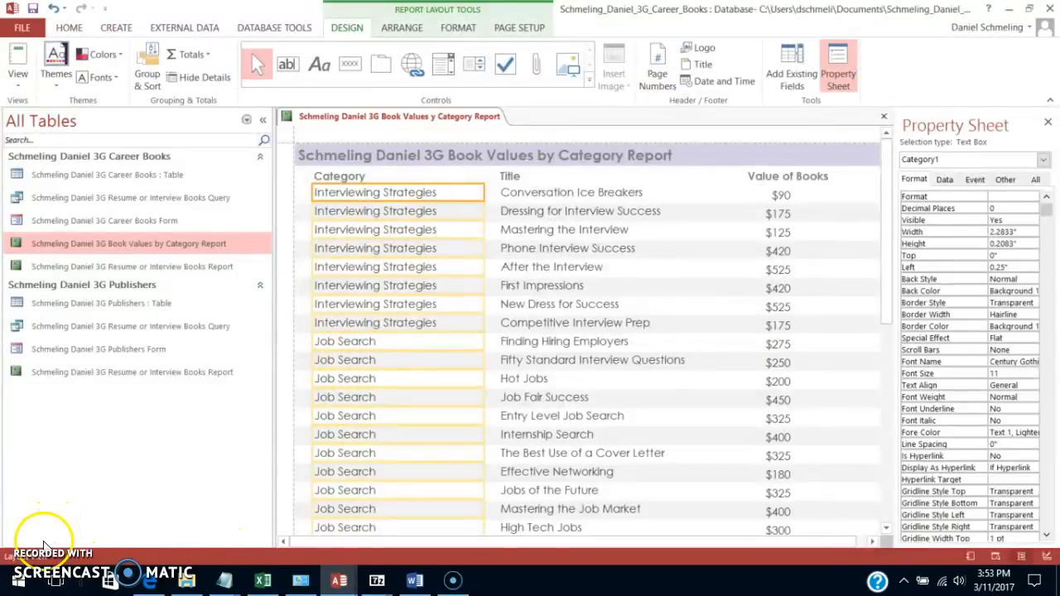
{"action": "mouse_move", "coordinate": [29, 427]}
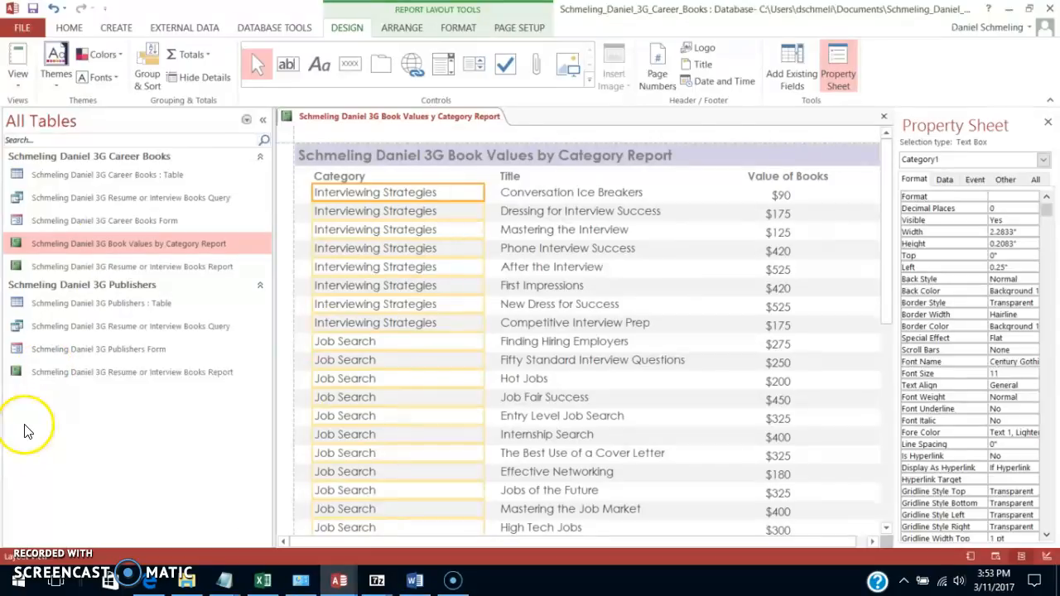
{"action": "mouse_move", "coordinate": [893, 110]}
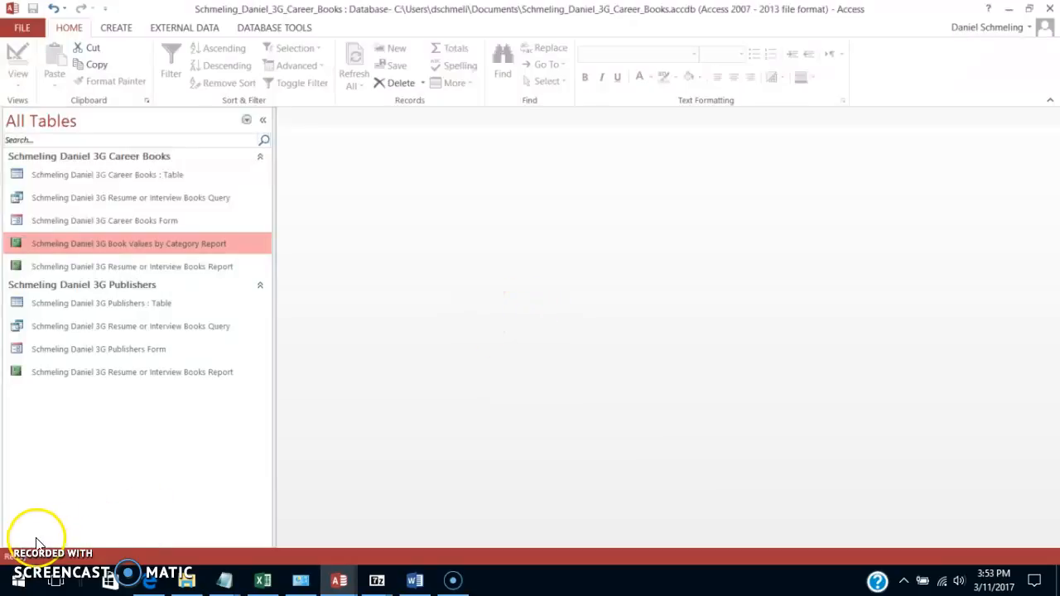
{"action": "mouse_move", "coordinate": [219, 451]}
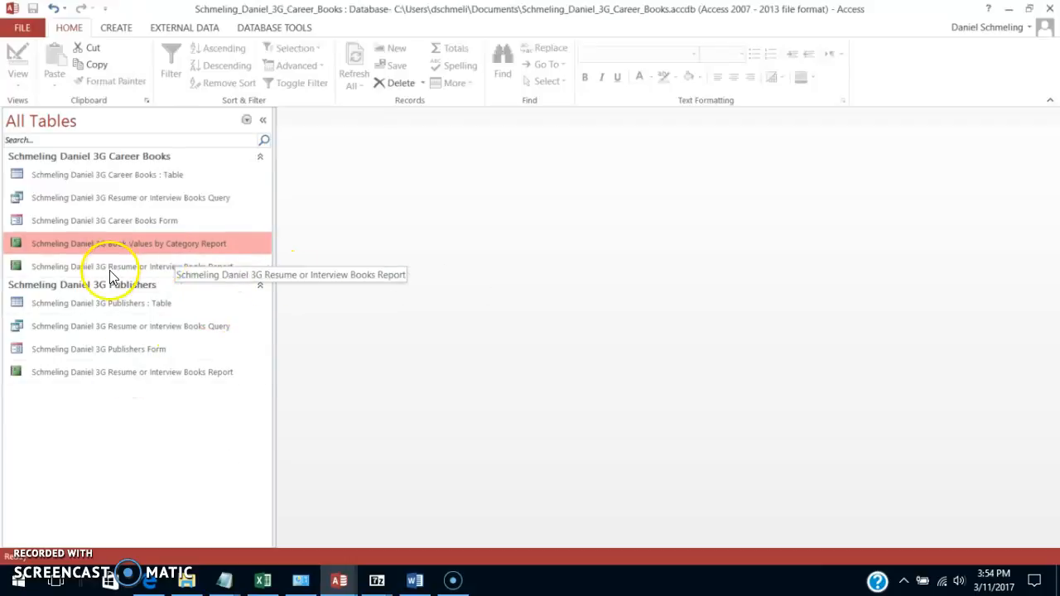
{"action": "mouse_move", "coordinate": [157, 175]}
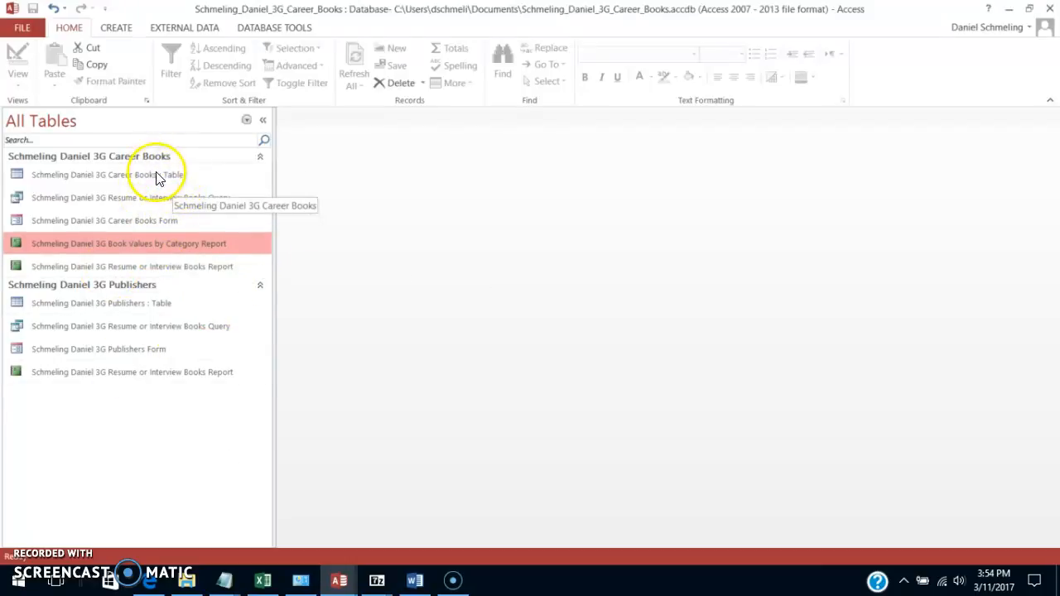
Step: Select Career Books, Publishers, Resume or Interview Books, and Book Values objects in the Navigation Pane
{"action": "left_click", "coordinate": [106, 175]}
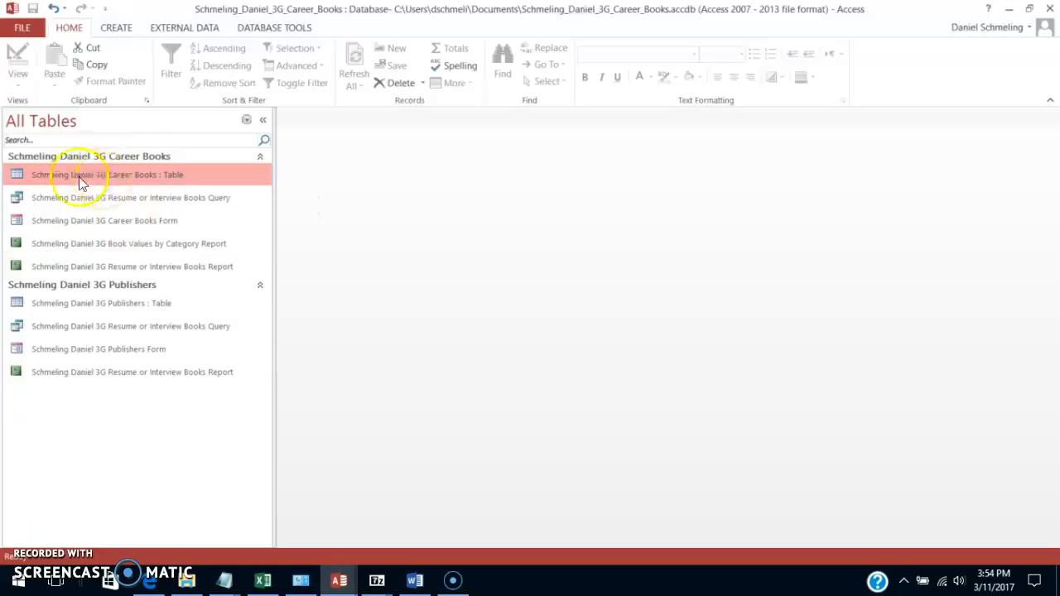
{"action": "mouse_move", "coordinate": [141, 172]}
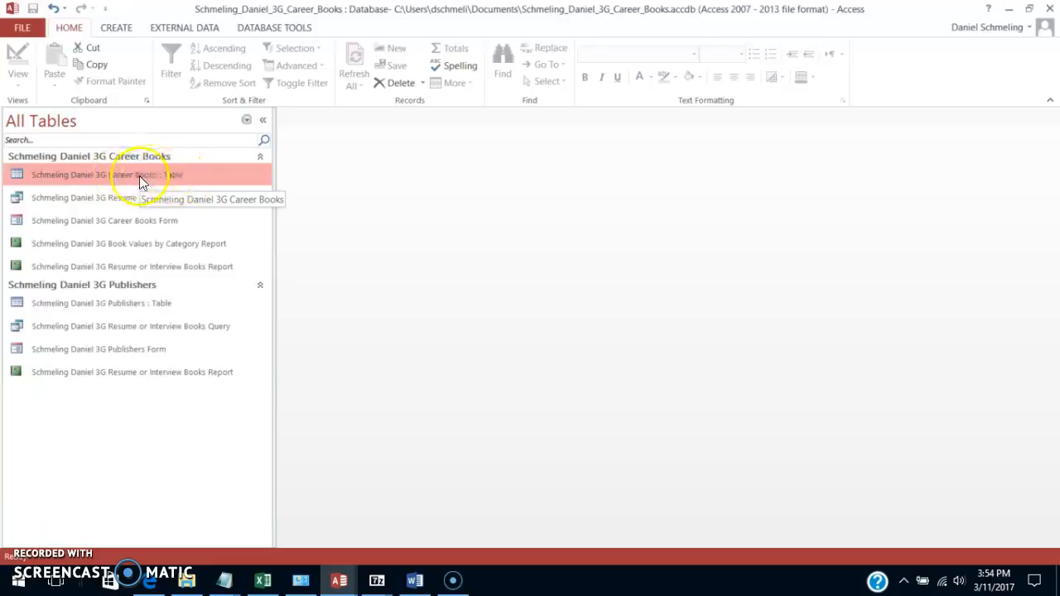
{"action": "left_click", "coordinate": [101, 303]}
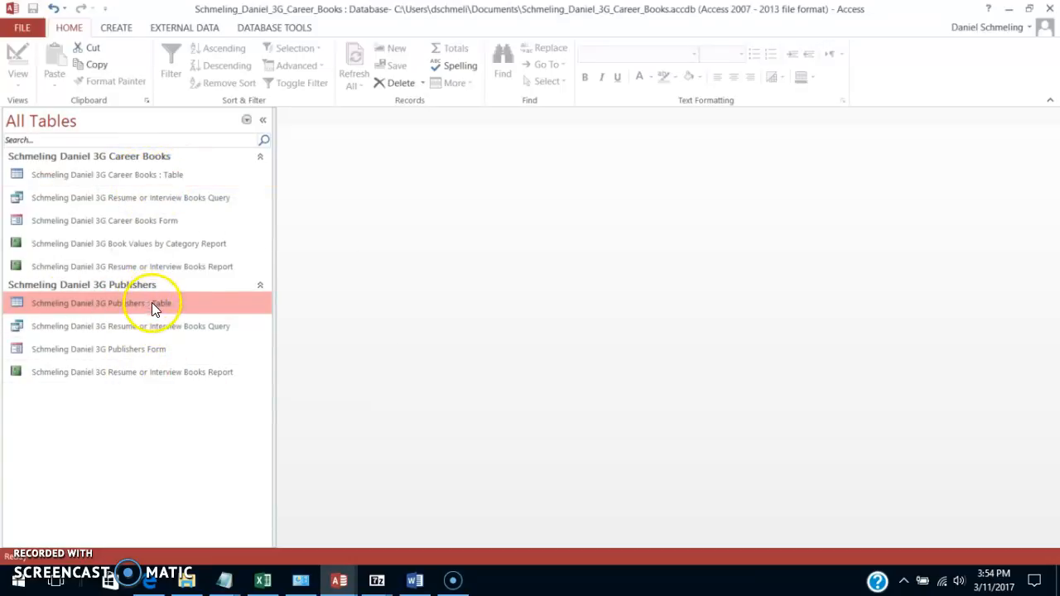
{"action": "mouse_move", "coordinate": [205, 346]}
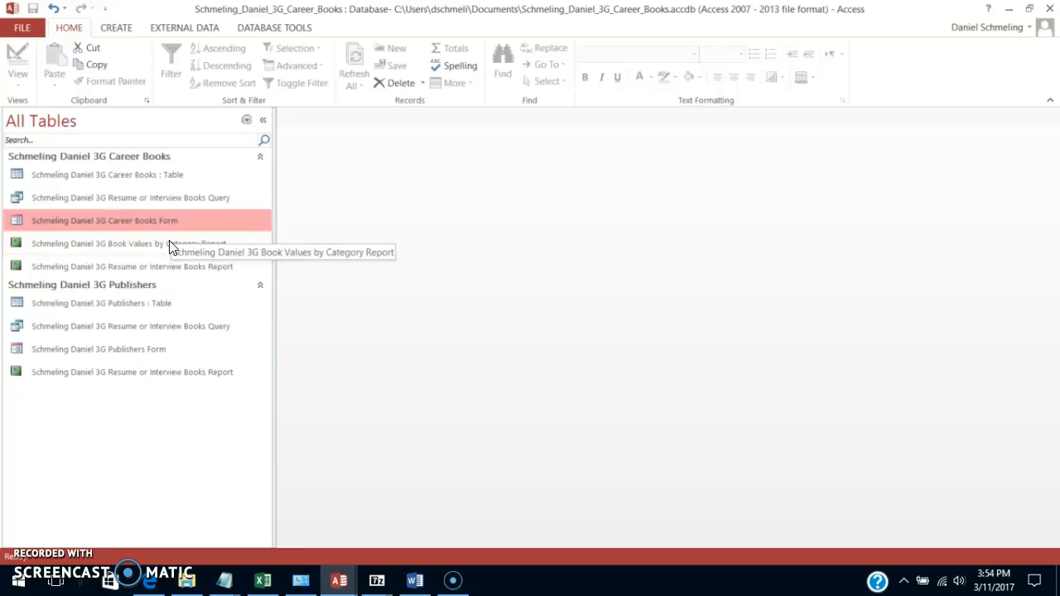
{"action": "mouse_move", "coordinate": [162, 325]}
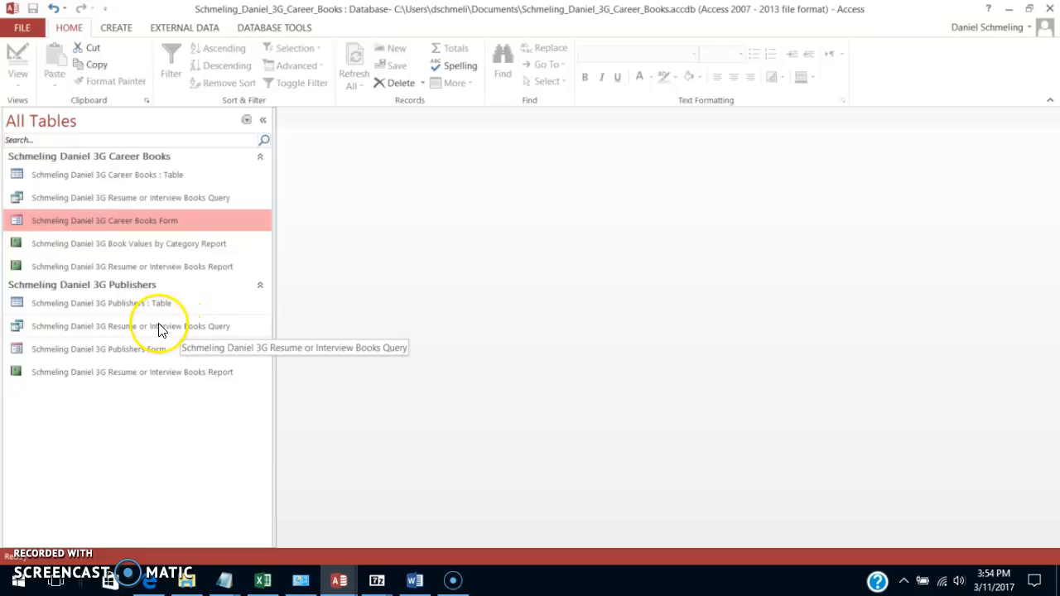
{"action": "left_click", "coordinate": [129, 325]}
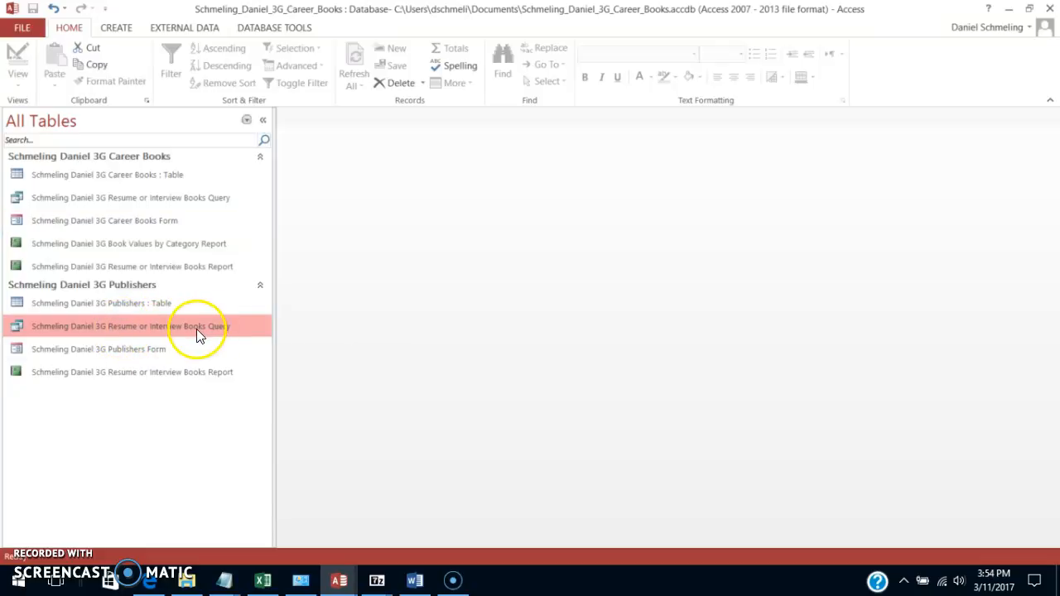
{"action": "left_click", "coordinate": [133, 371]}
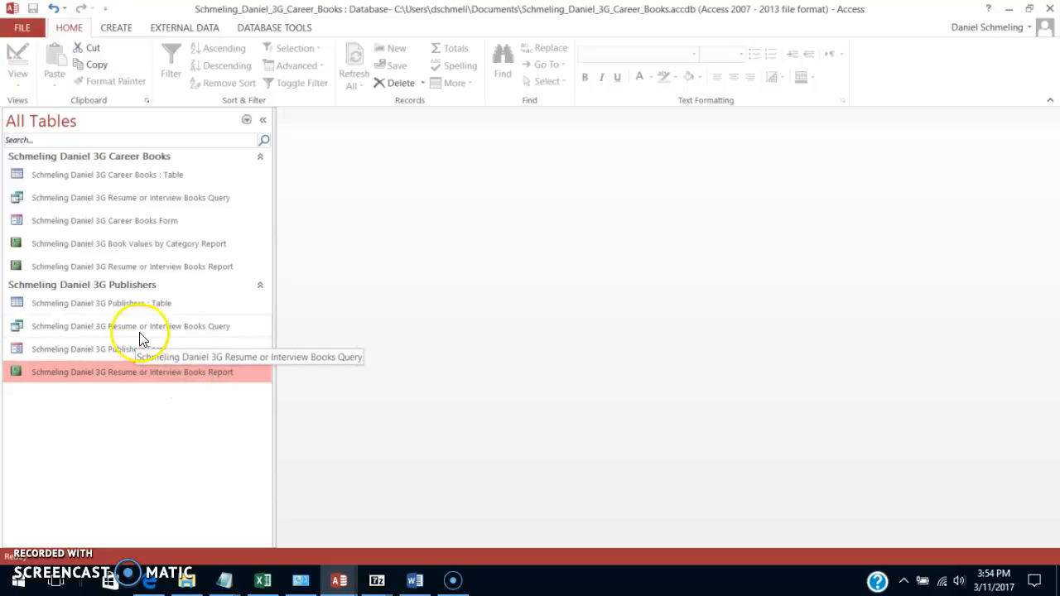
{"action": "left_click", "coordinate": [141, 325]}
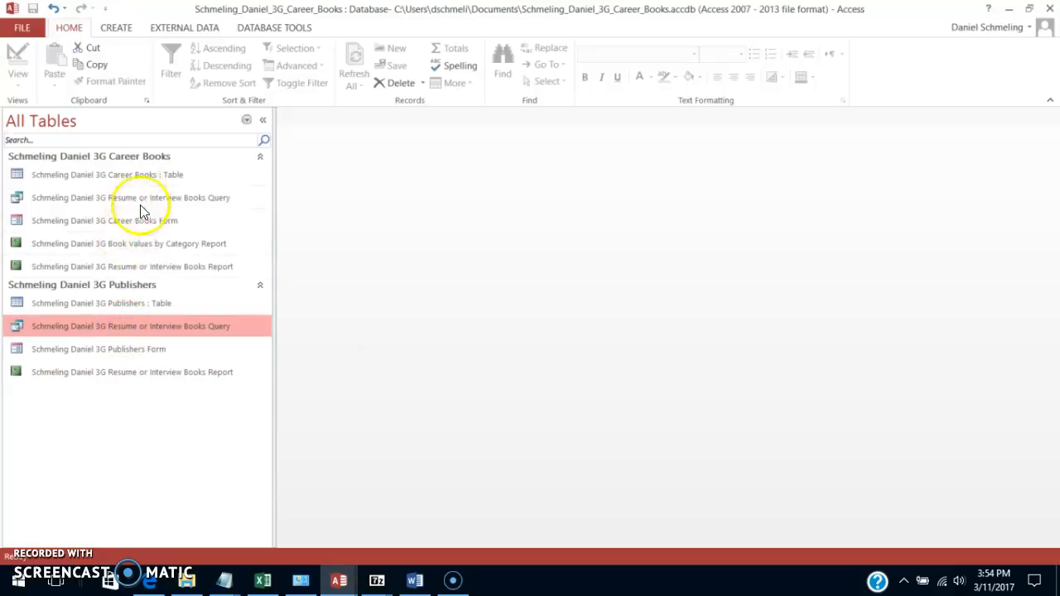
{"action": "left_click", "coordinate": [133, 371]}
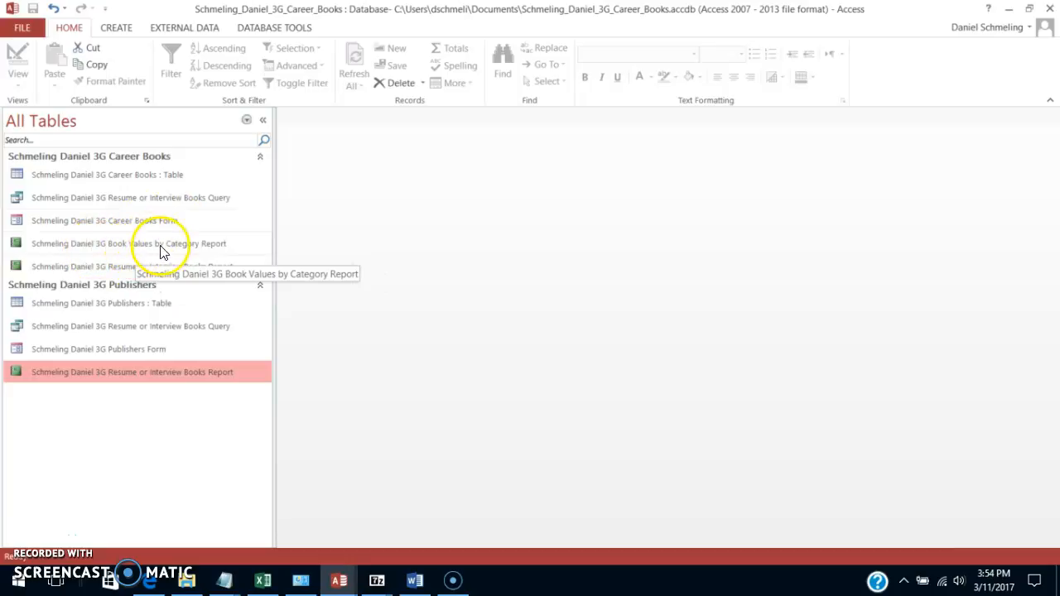
{"action": "left_click", "coordinate": [128, 243]}
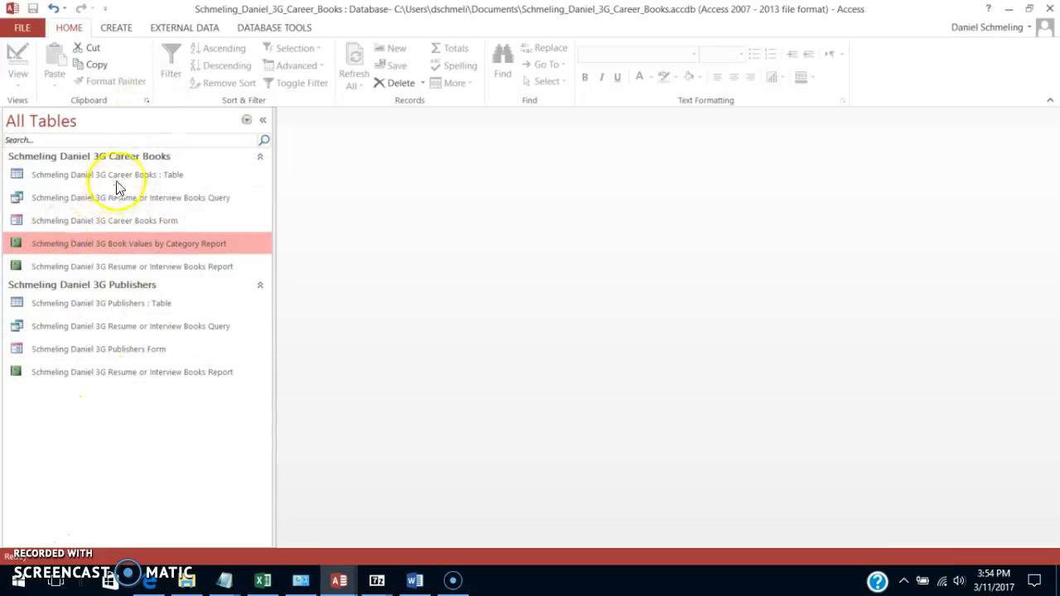
{"action": "mouse_move", "coordinate": [120, 243]}
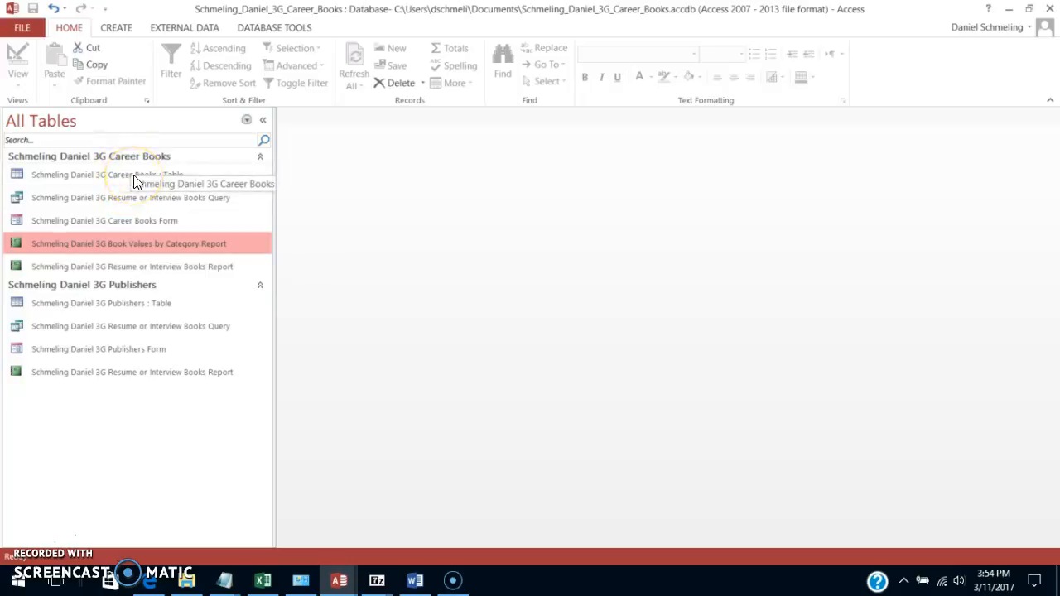
{"action": "left_click", "coordinate": [22, 28]}
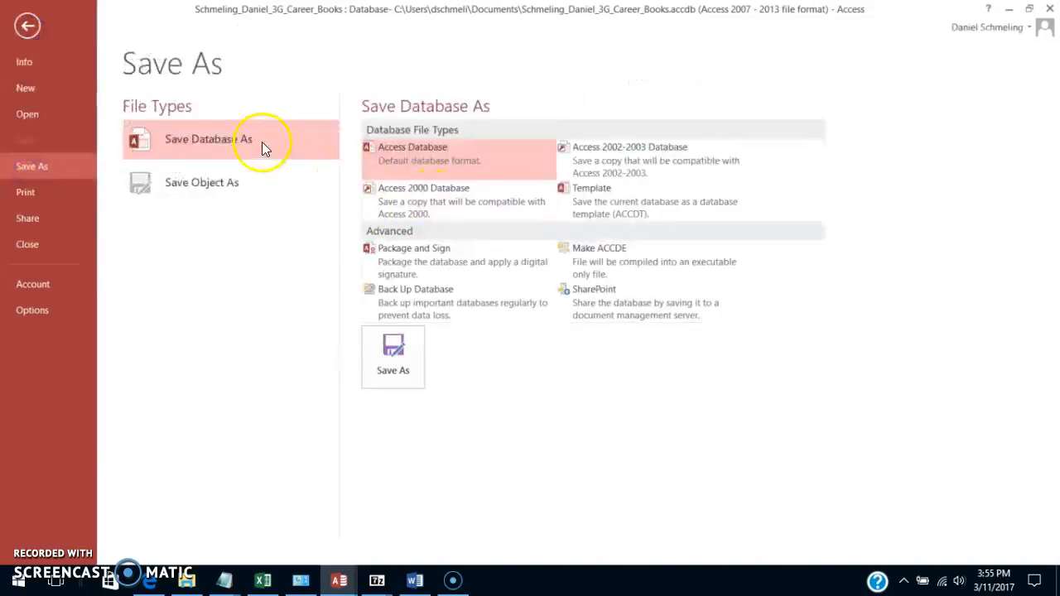
{"action": "left_click", "coordinate": [392, 356]}
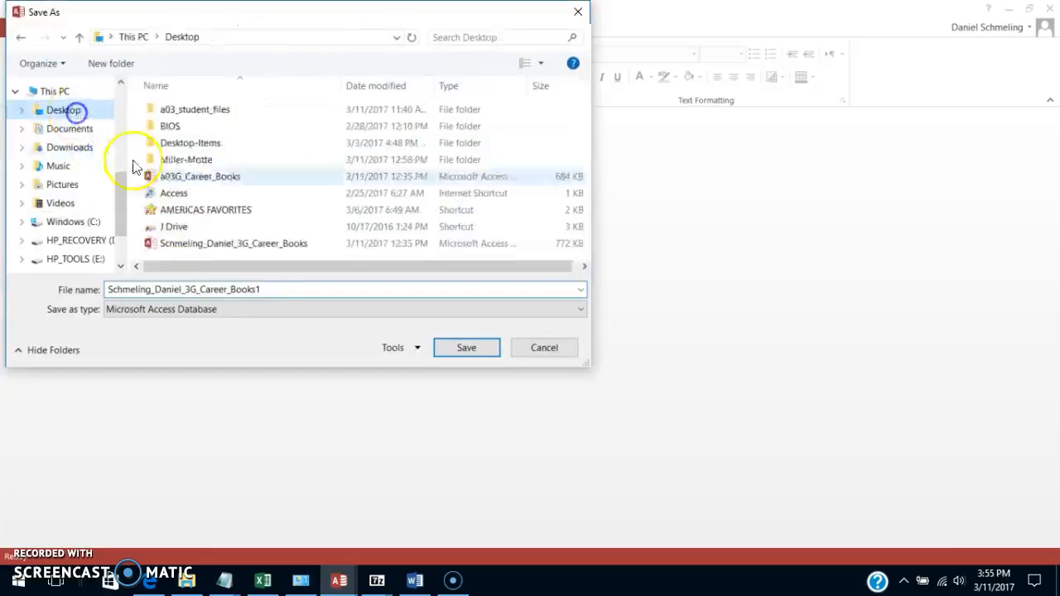
{"action": "left_click", "coordinate": [182, 289]}
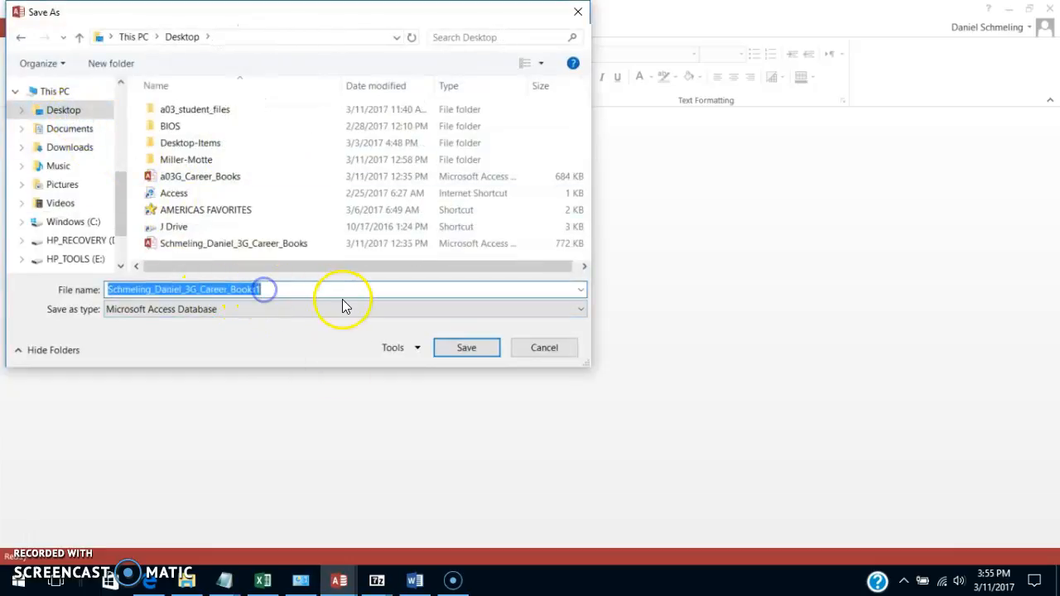
{"action": "left_click", "coordinate": [466, 347]}
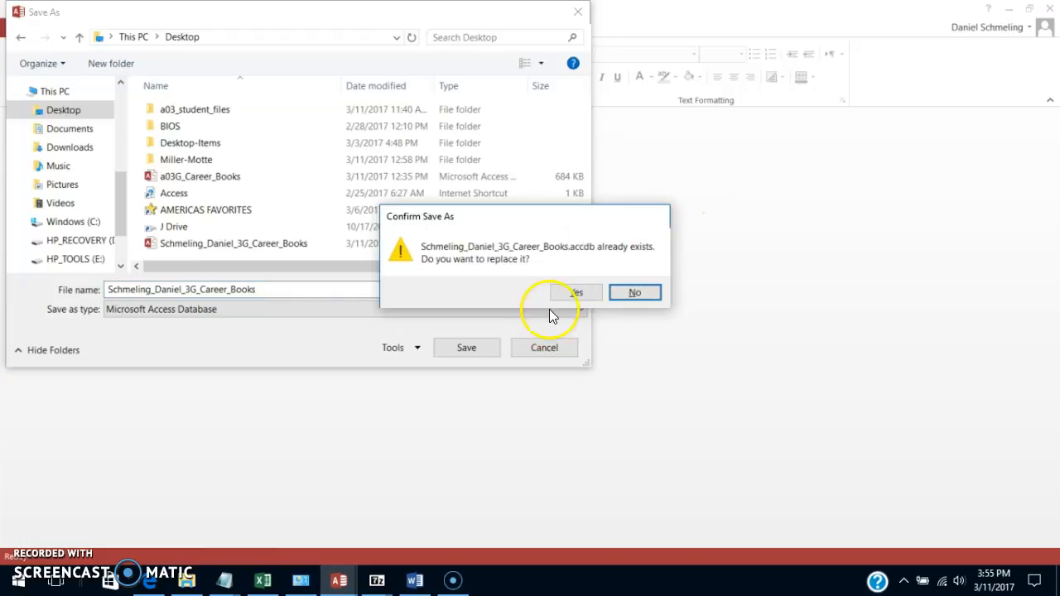
{"action": "left_click", "coordinate": [576, 292]}
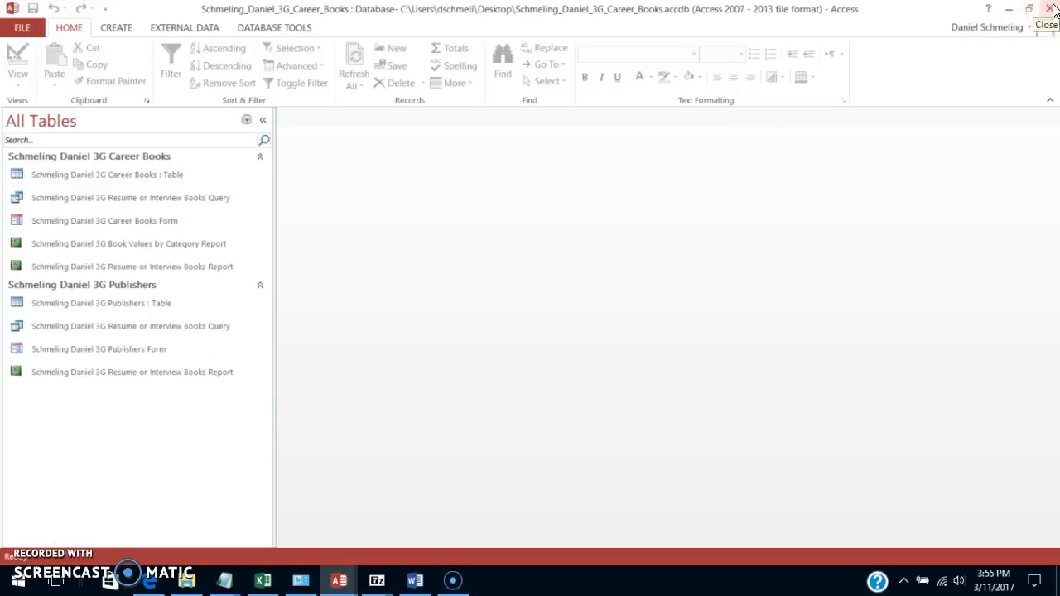
{"action": "mouse_move", "coordinate": [52, 439]}
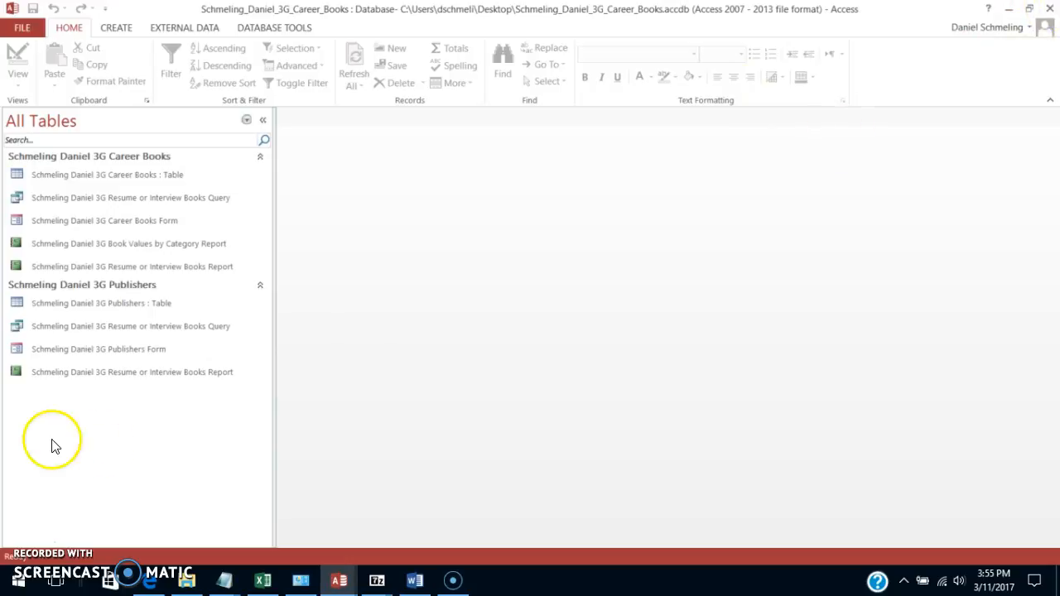